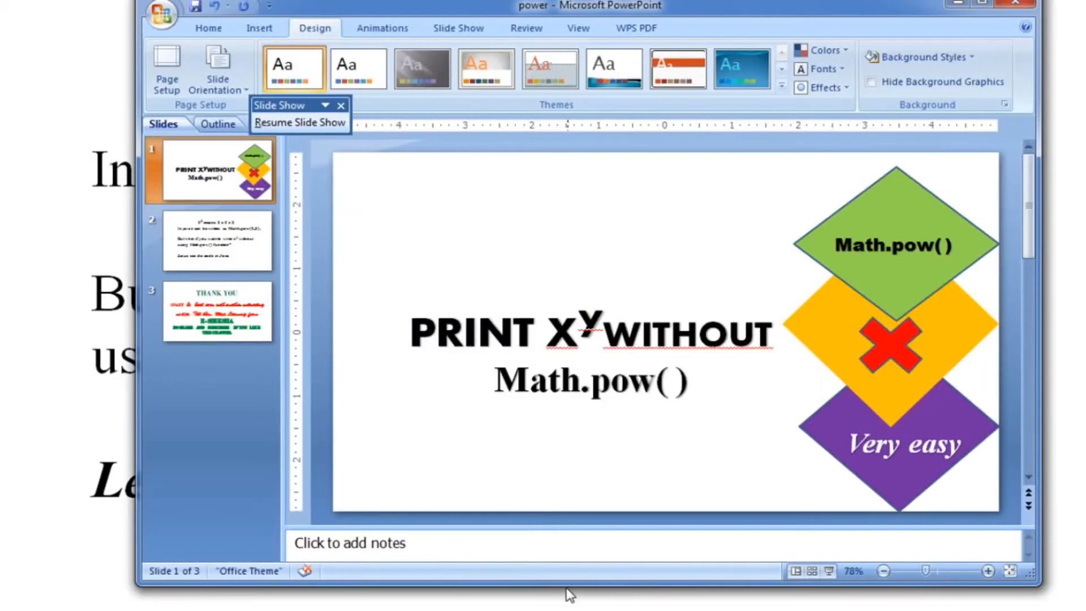
mouse_move(920, 236)
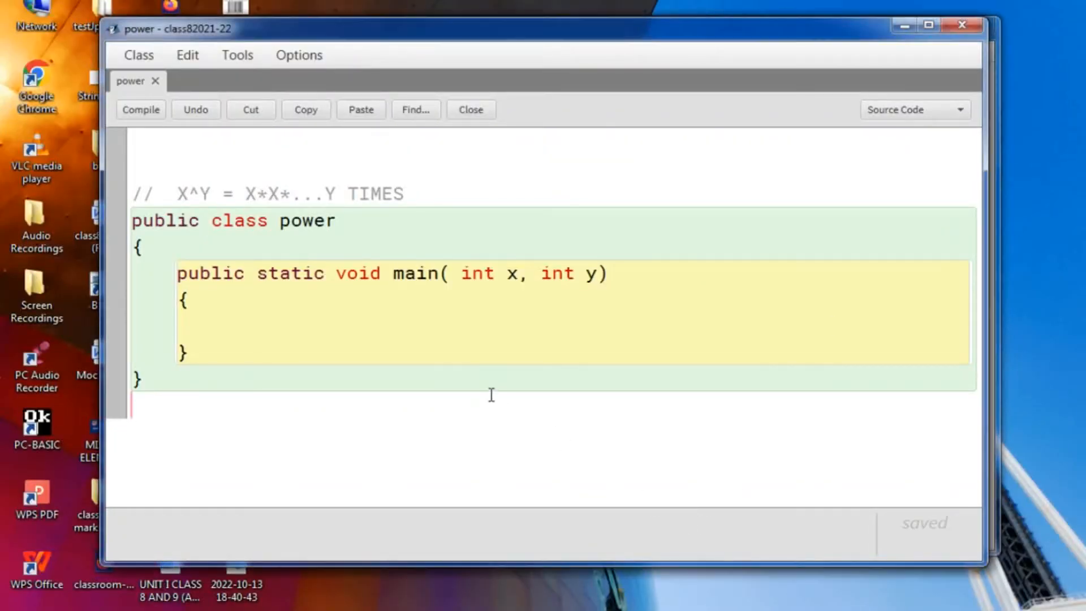
mouse_move(211, 172)
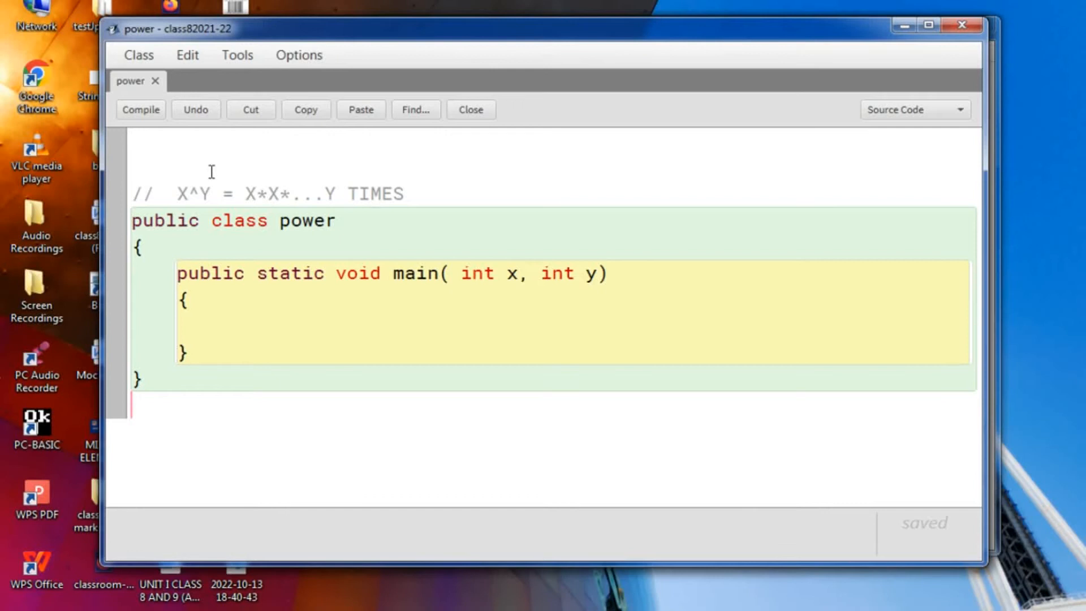
mouse_move(186, 144)
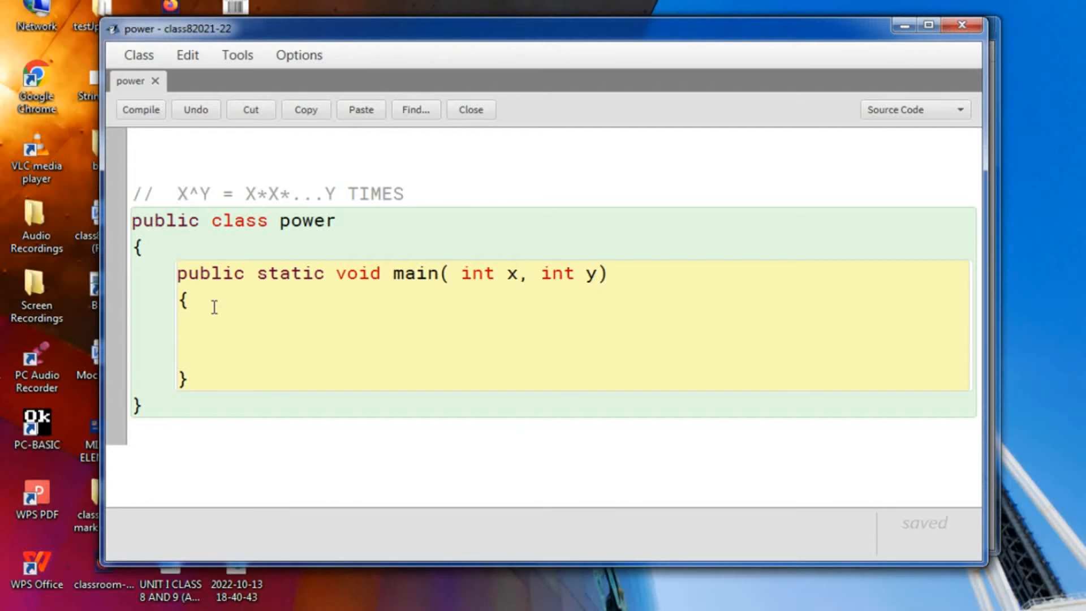
Type 'double pro=1;' inside main and begin the next statement with 'f'.
text(do)
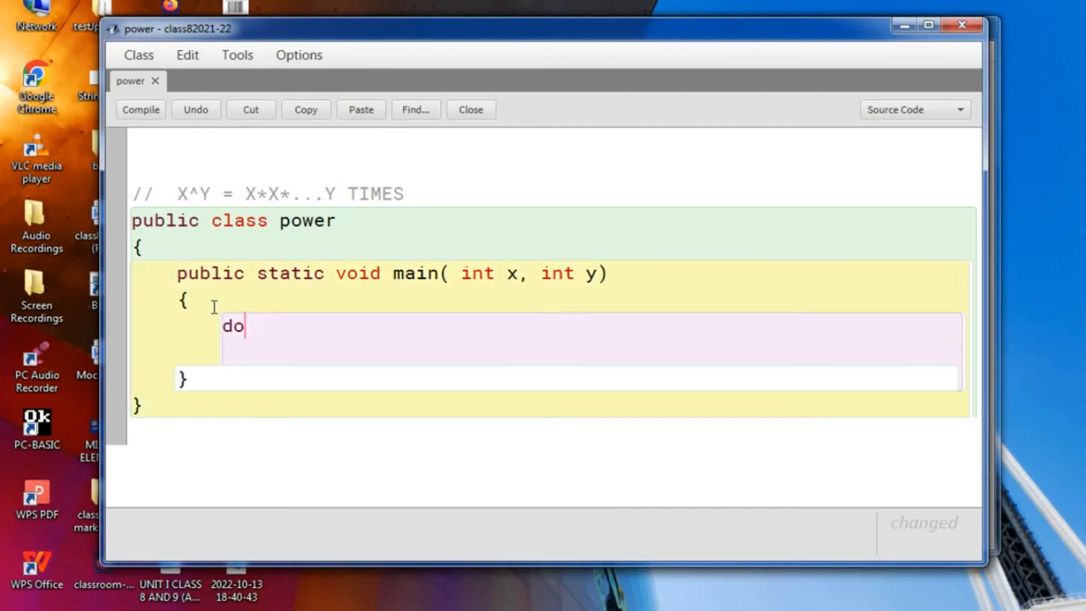
text(uble)
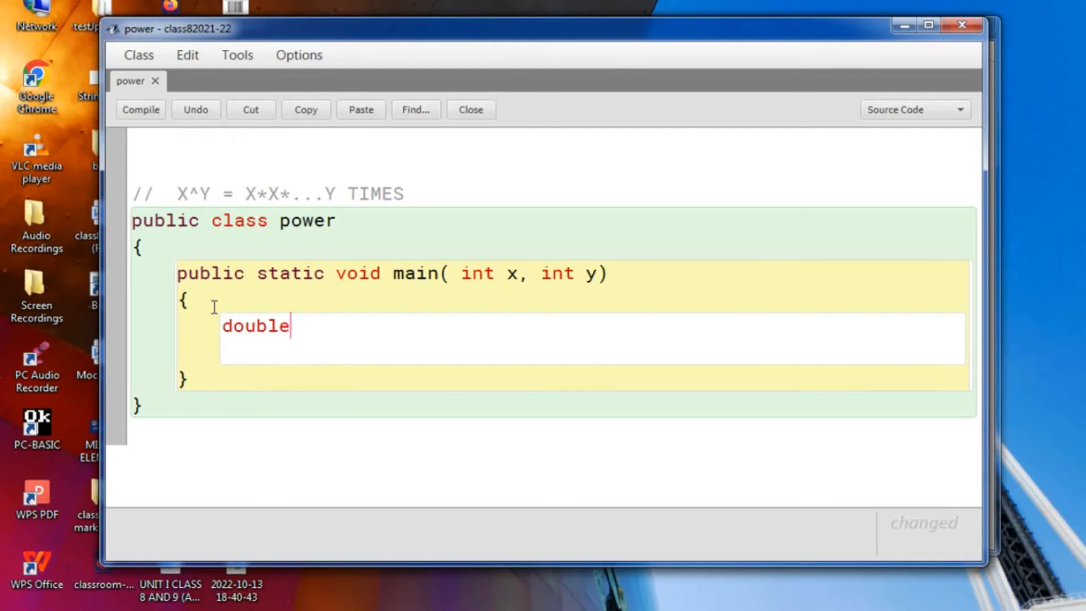
text(pr)
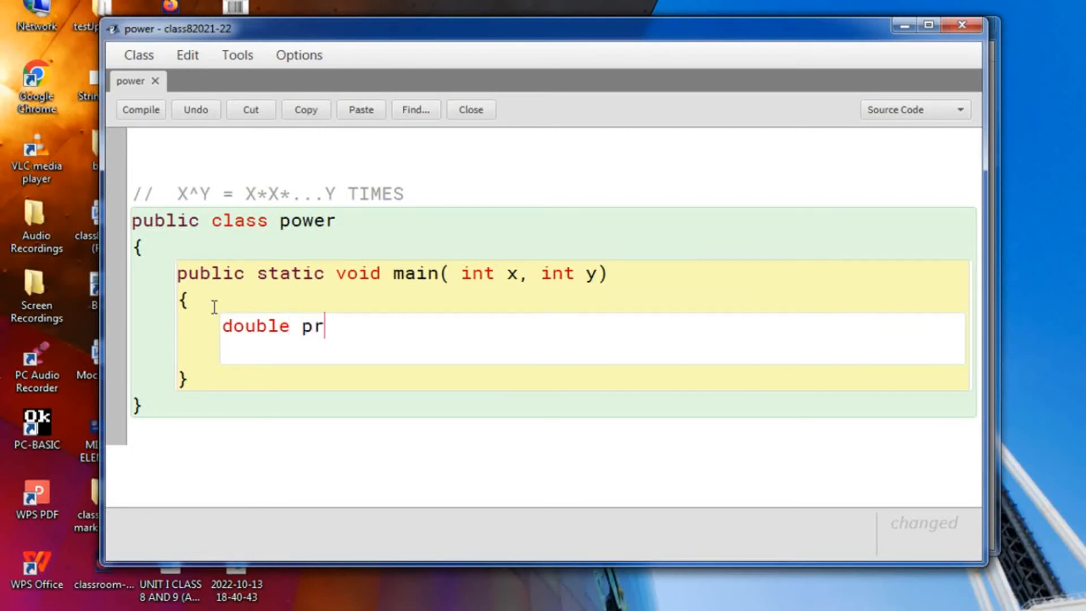
text(o=)
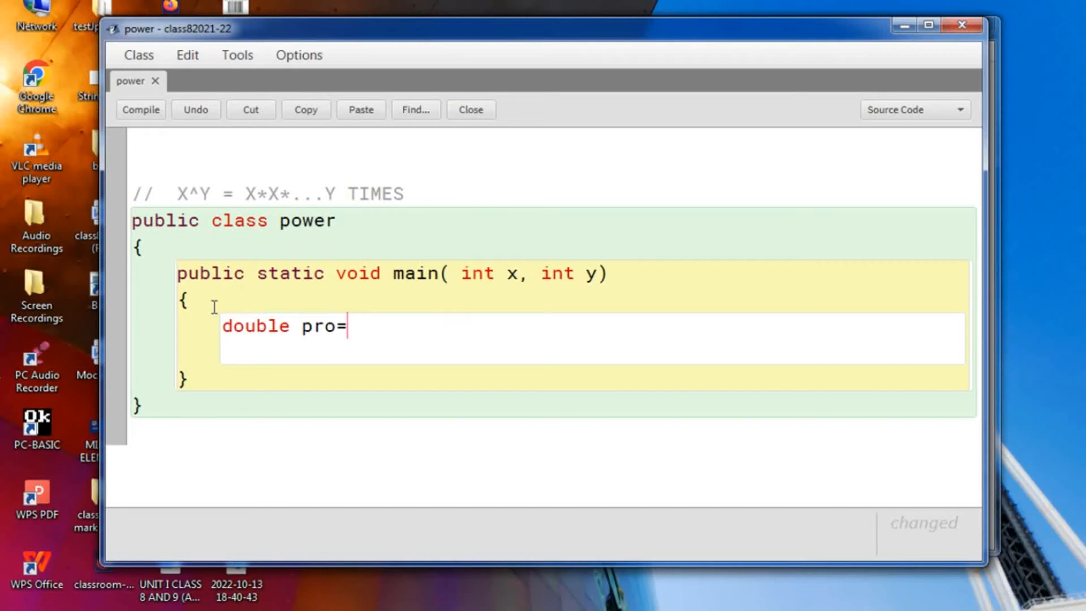
text(1)
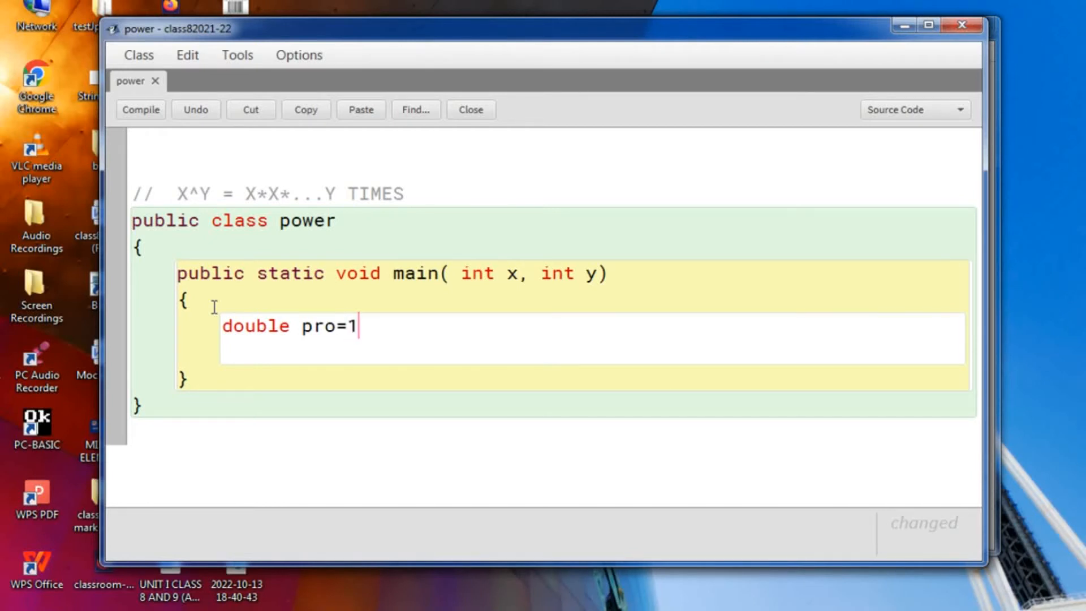
text(;)
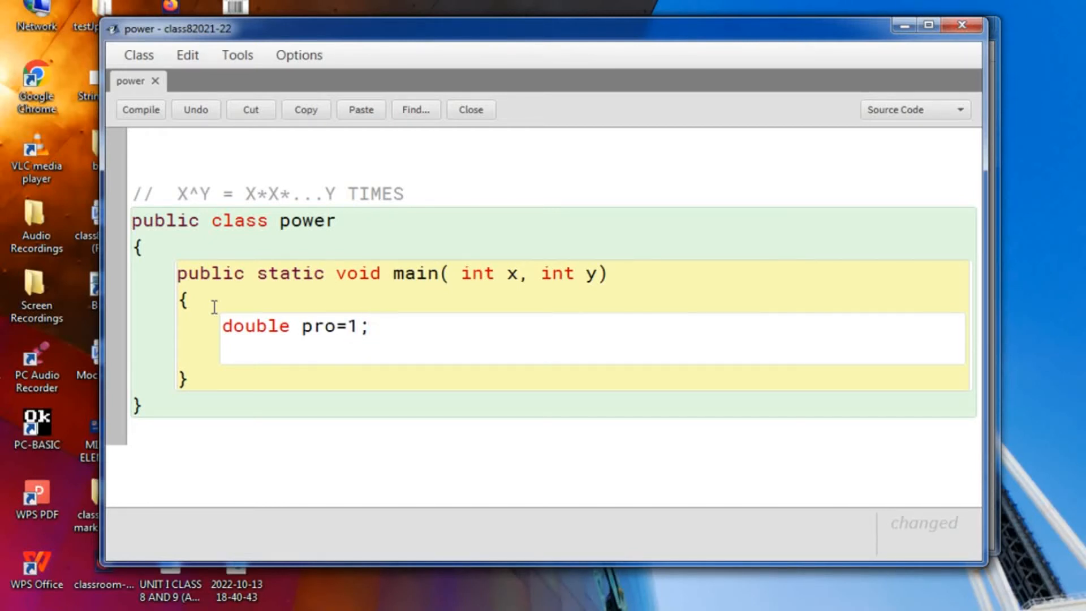
text(f)
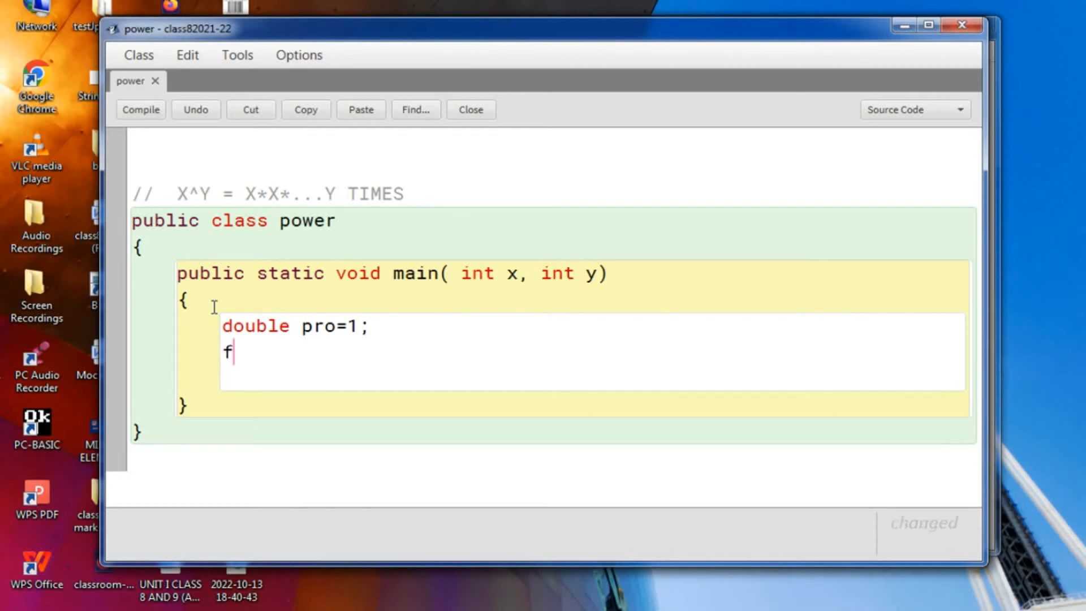
Write the loop header 'for(int i=1; i<=y; i++)' with an opening brace.
text(or()
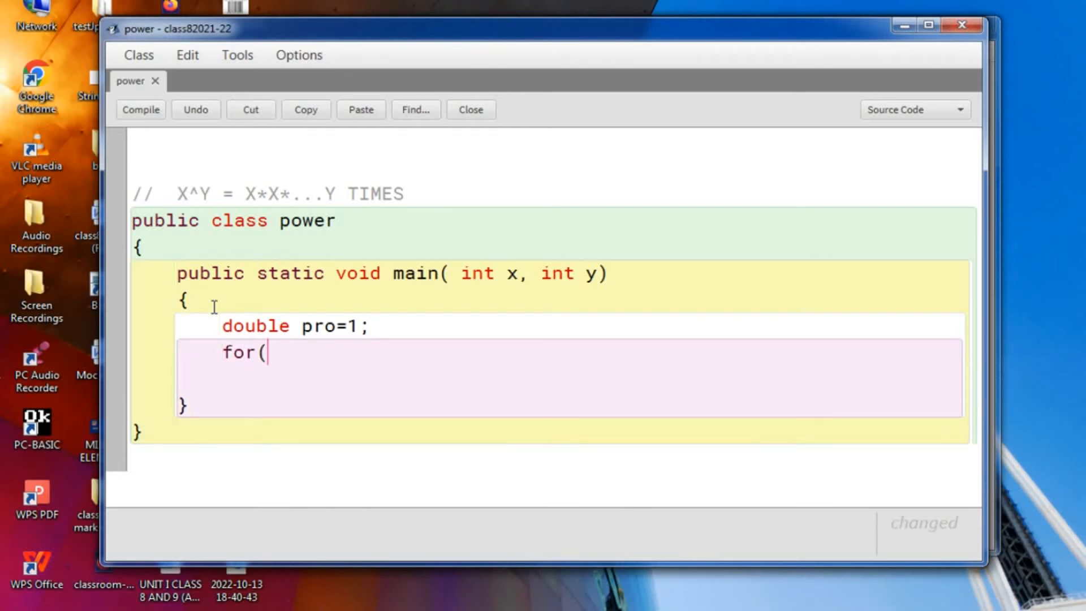
text(int i=)
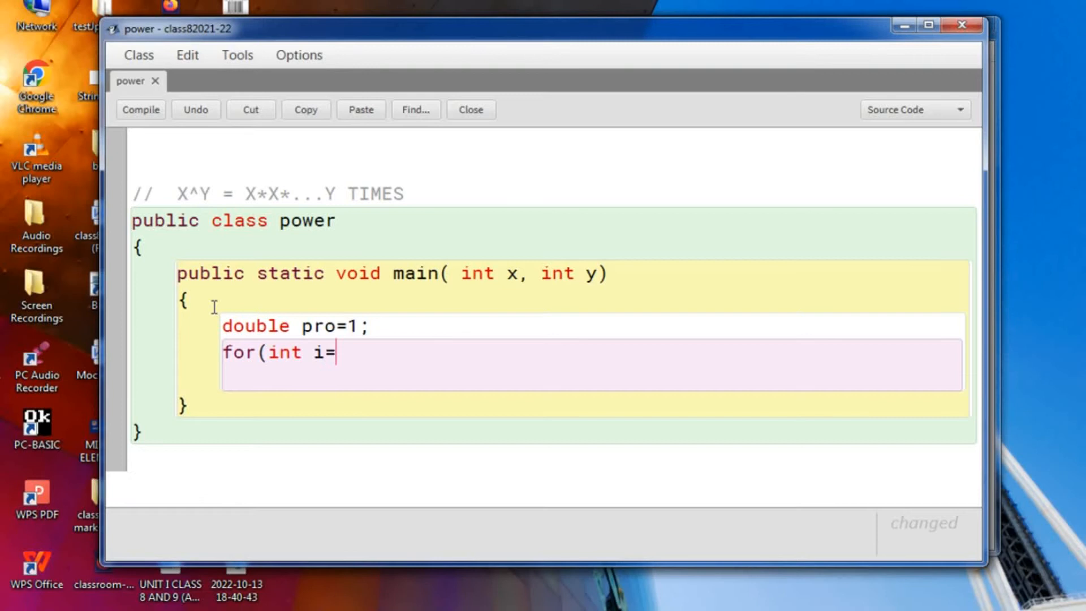
text(1;)
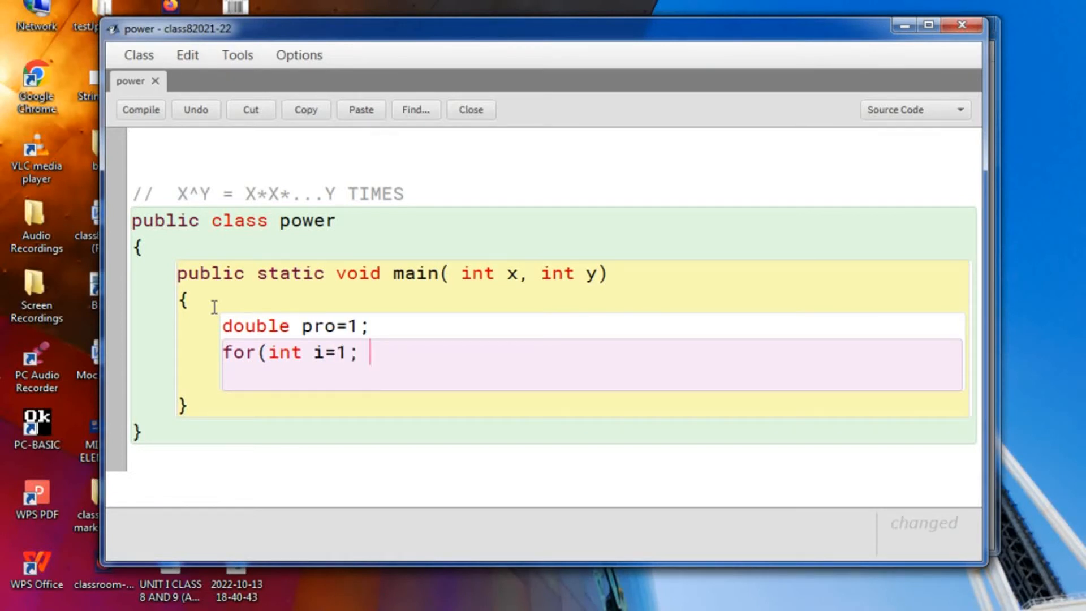
text(i<=)
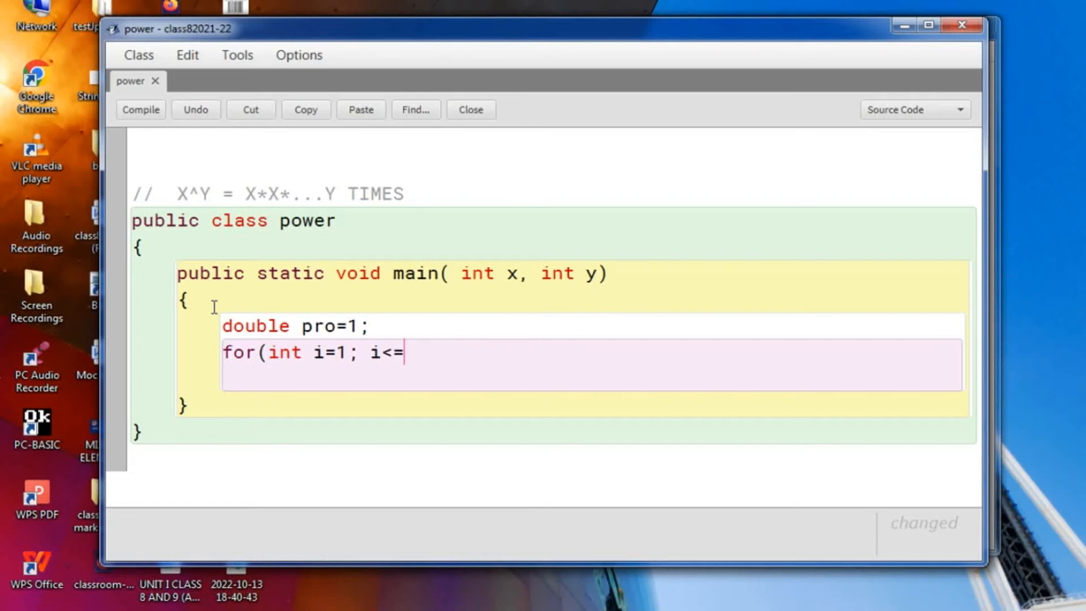
text(y)
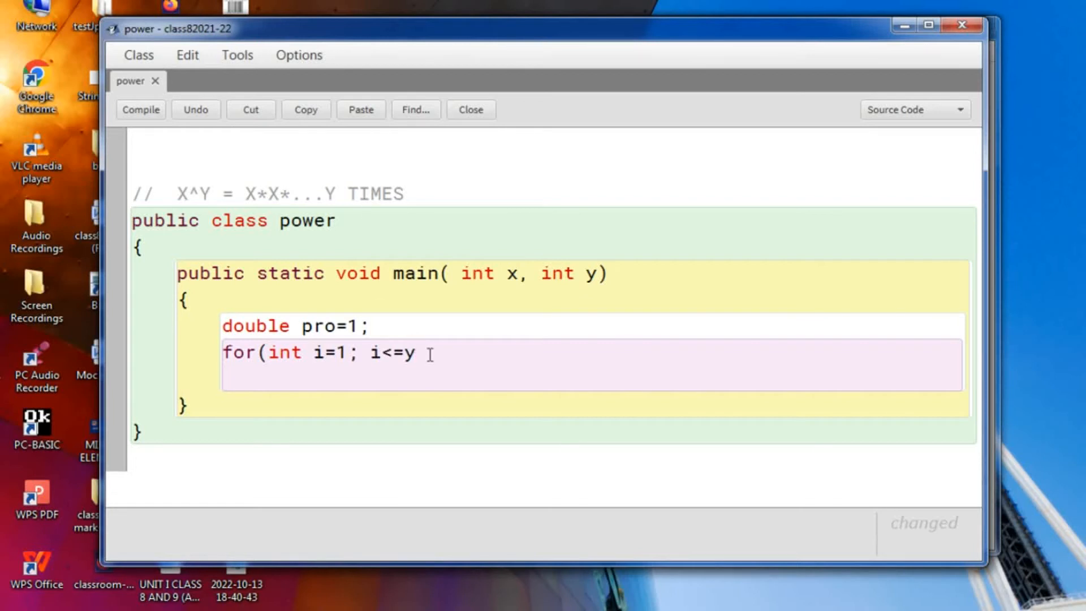
mouse_move(582, 343)
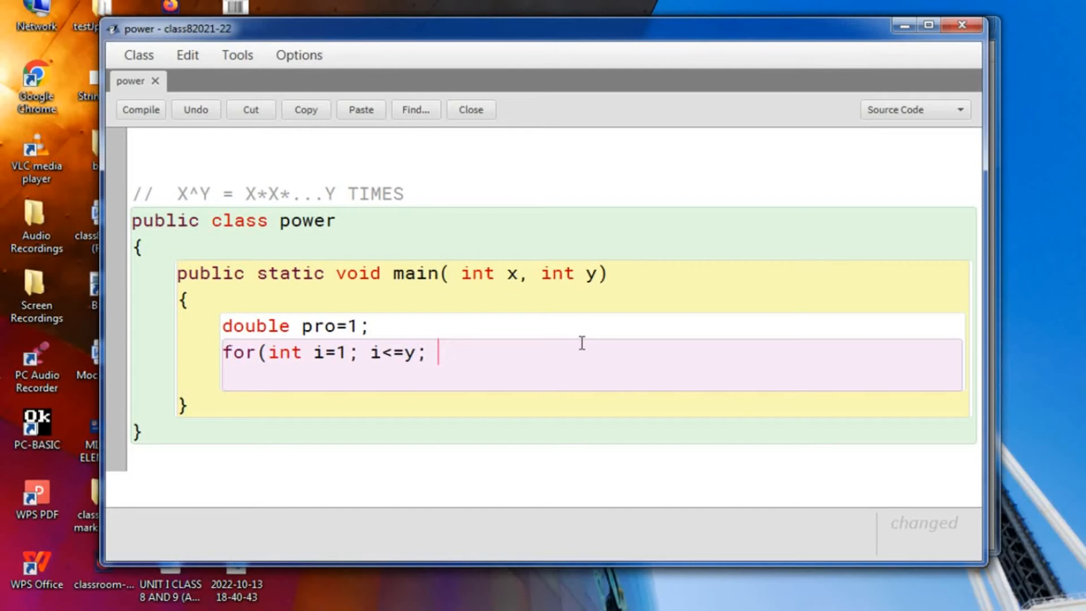
text(i+)
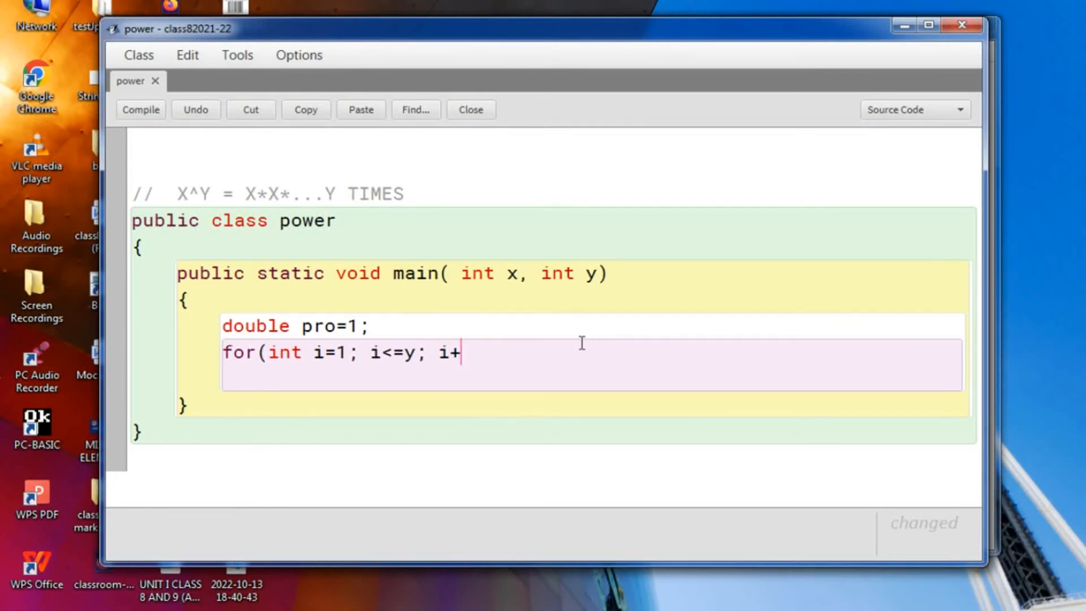
text(+))
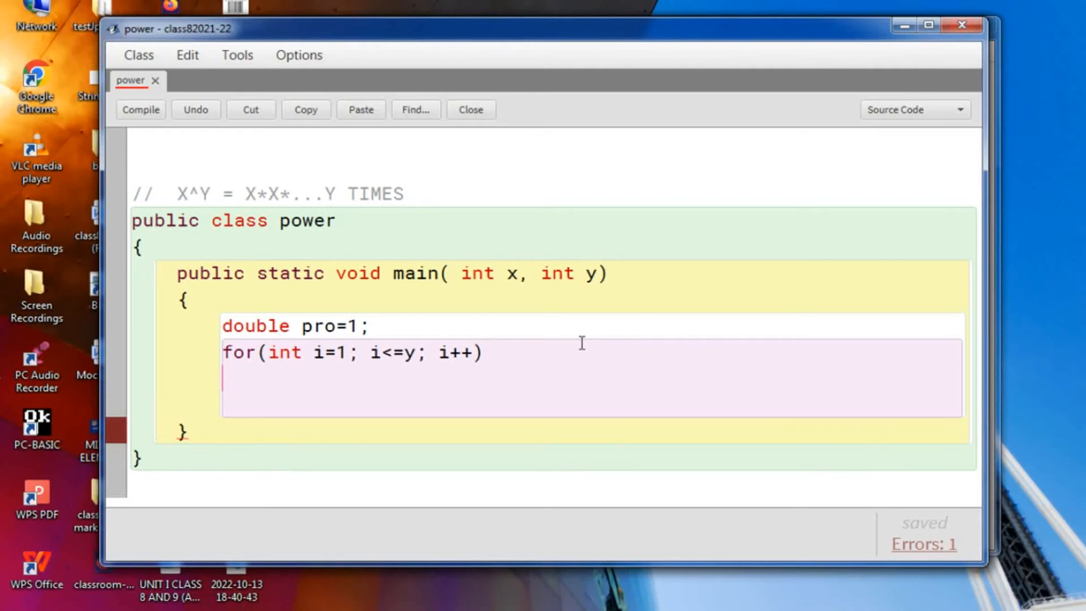
text({)
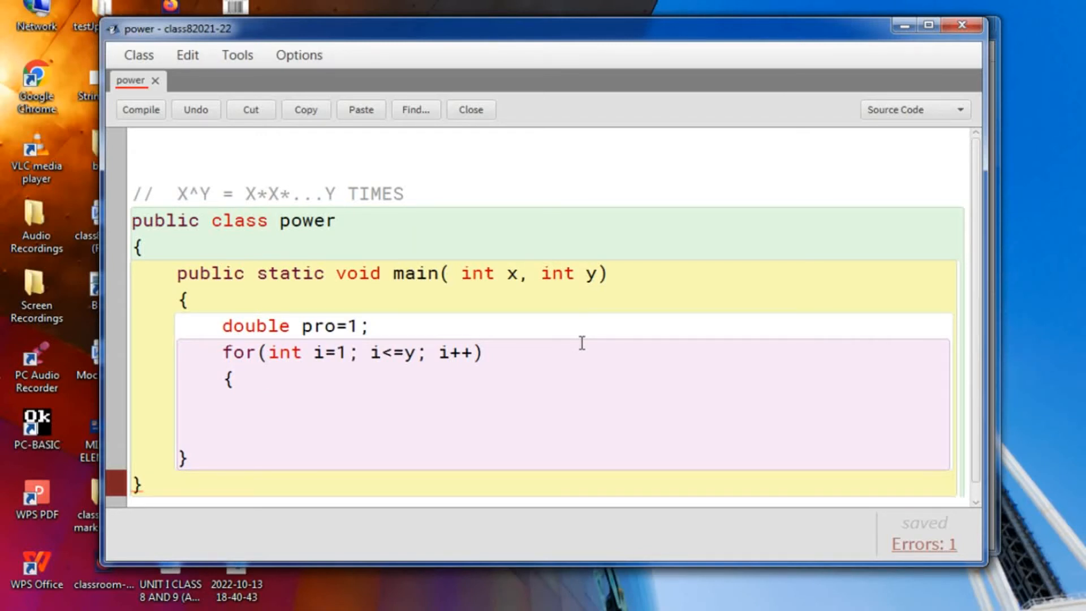
Type the loop body statement 'pro=pro*x;'.
text(pro)
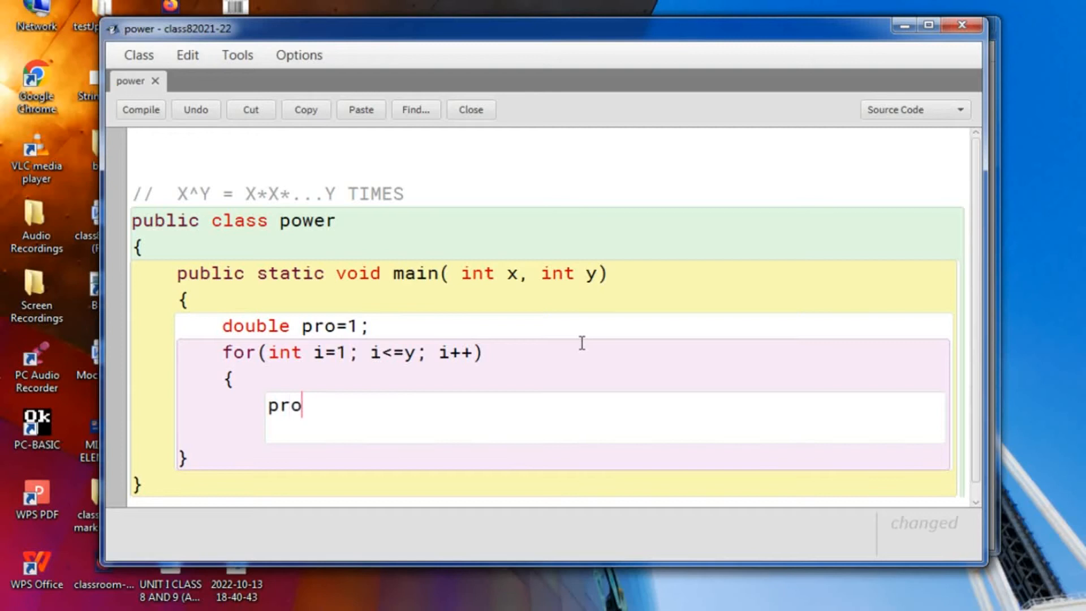
text(=)
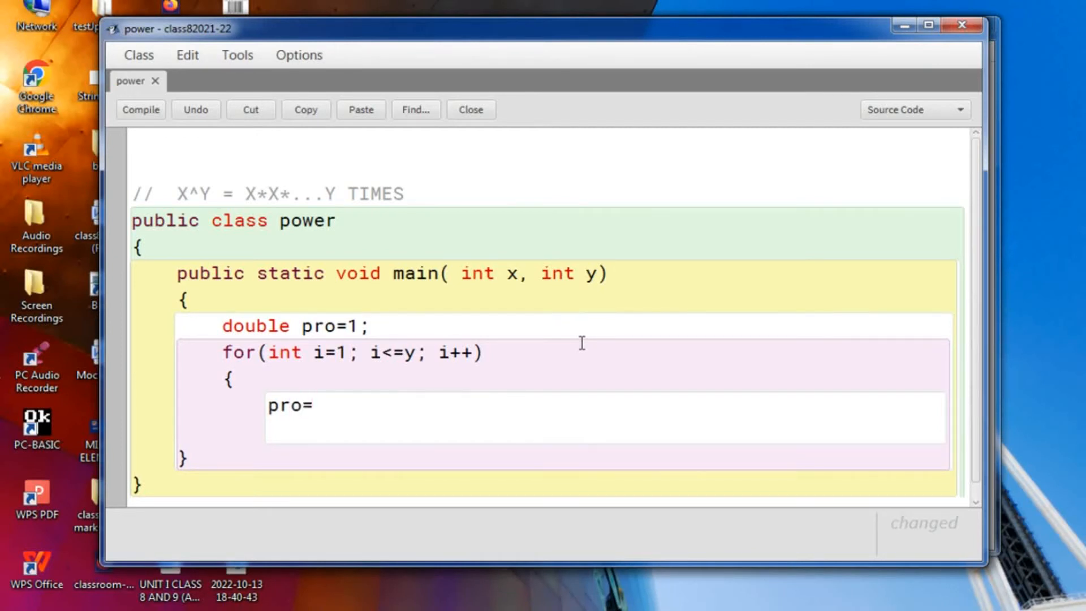
text(p)
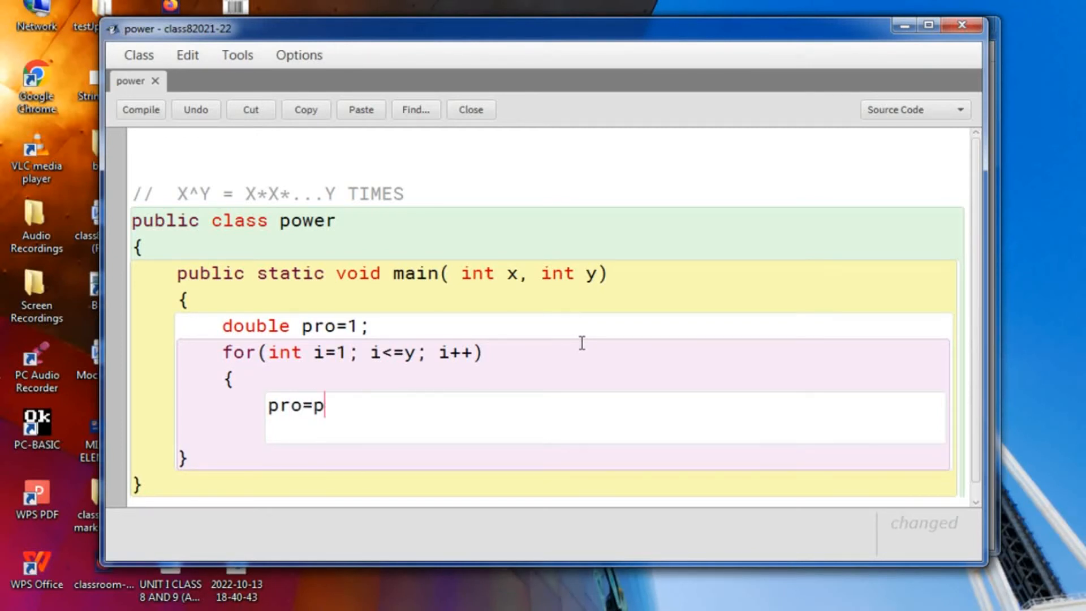
text(ro)
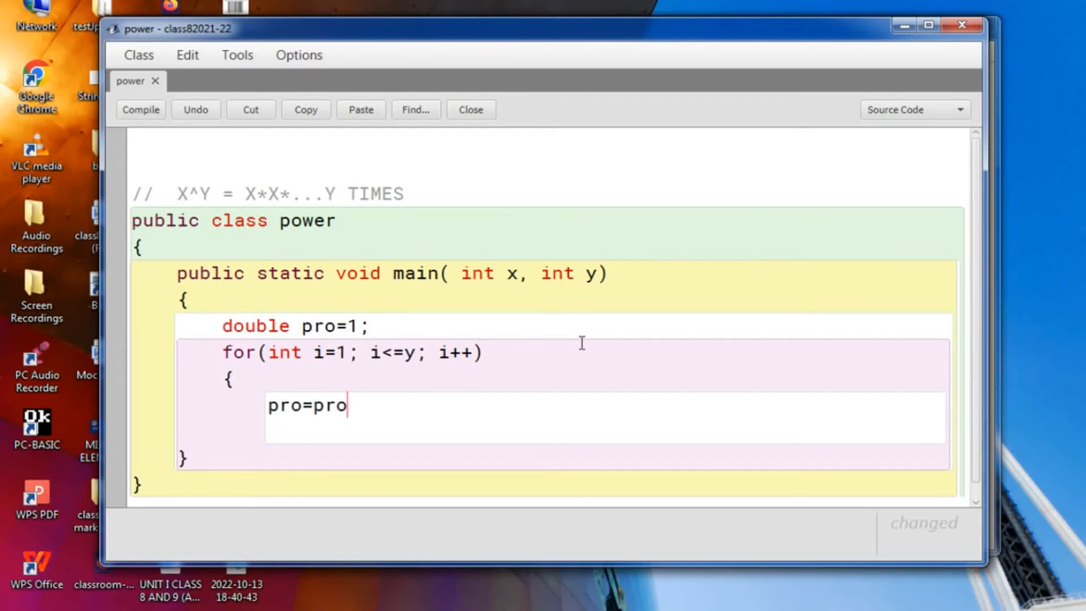
text(*x)
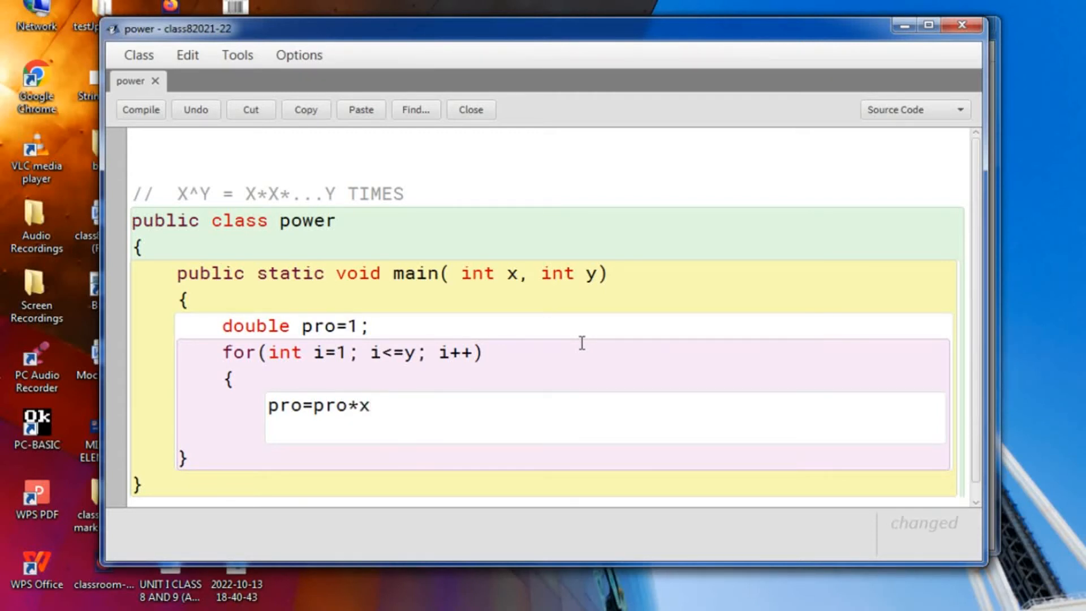
text(;)
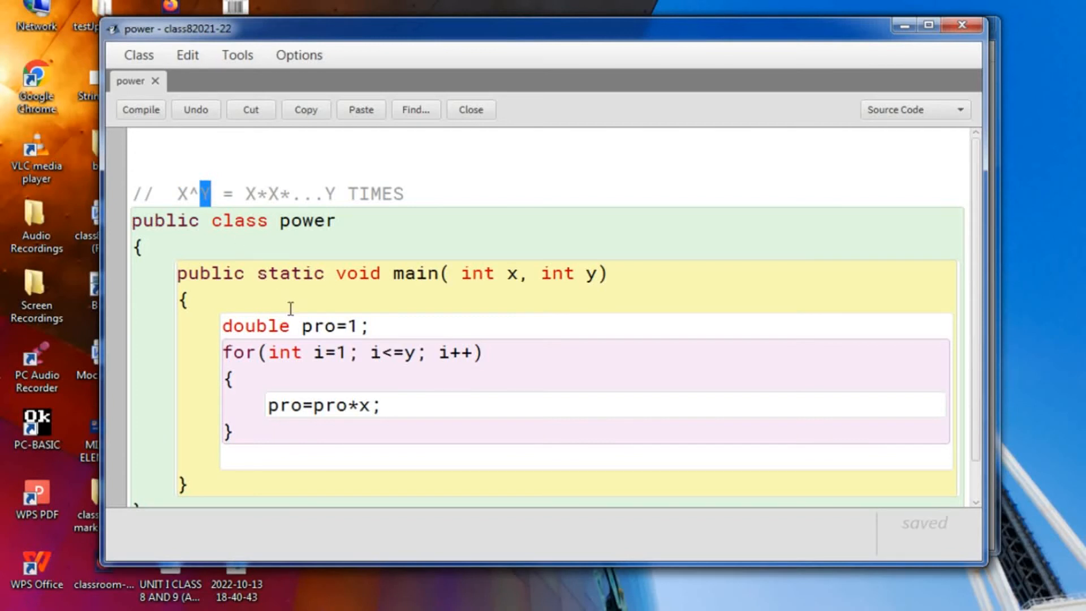
Highlight the exponent y, the loop limit y and the i++ increment while explaining the loop.
double_click(329, 325)
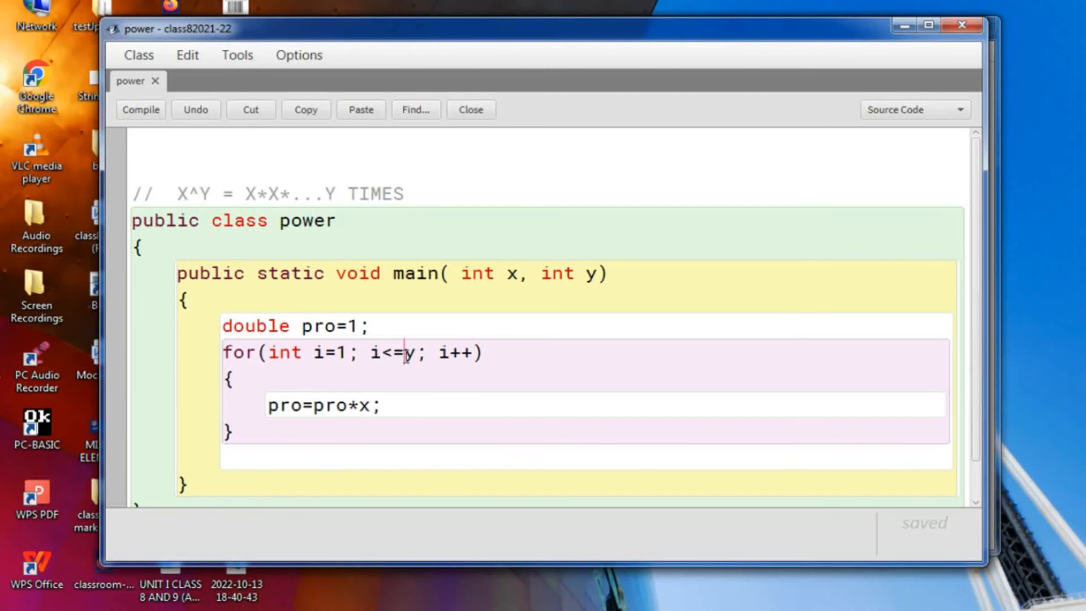
double_click(411, 352)
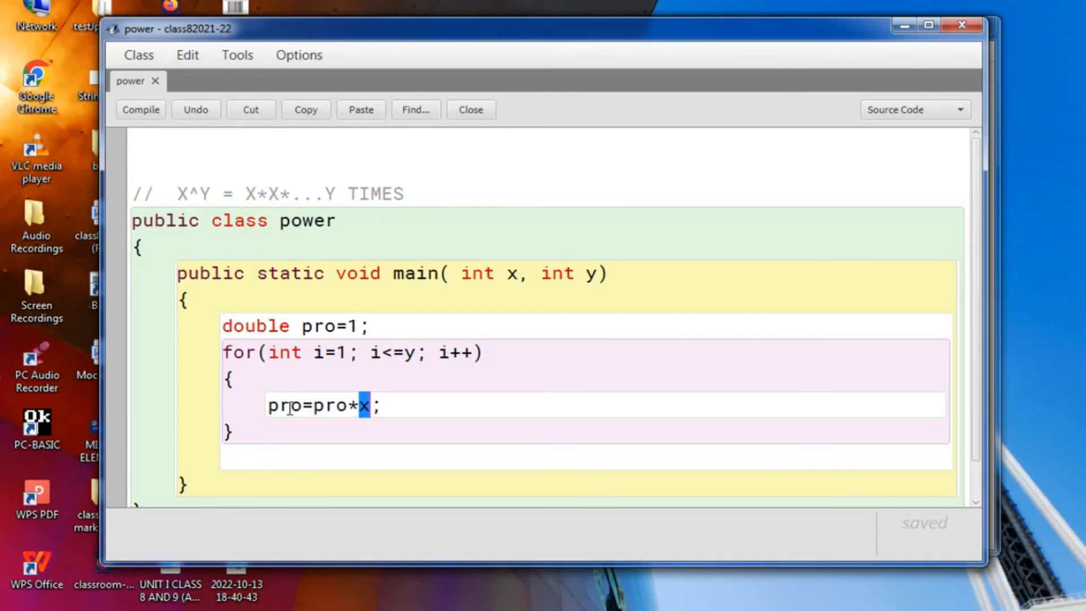
mouse_move(326, 409)
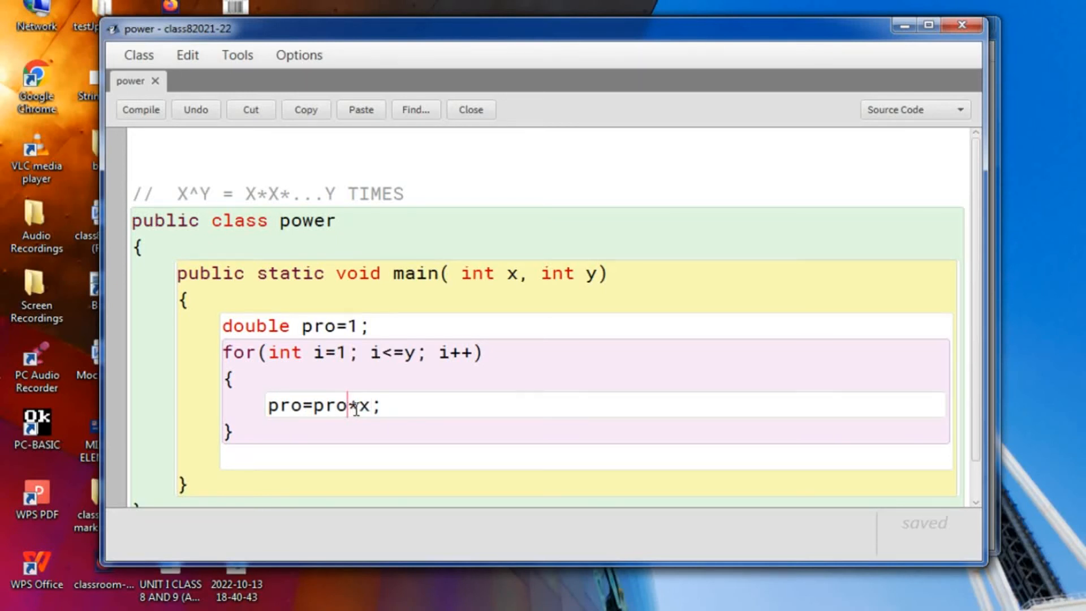
double_click(365, 406)
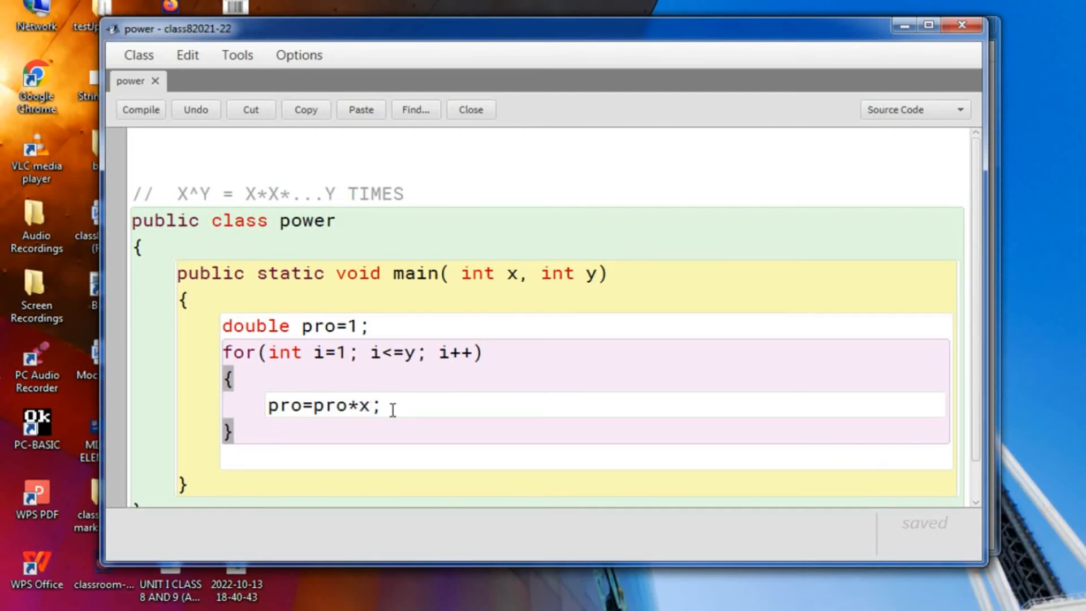
double_click(453, 353)
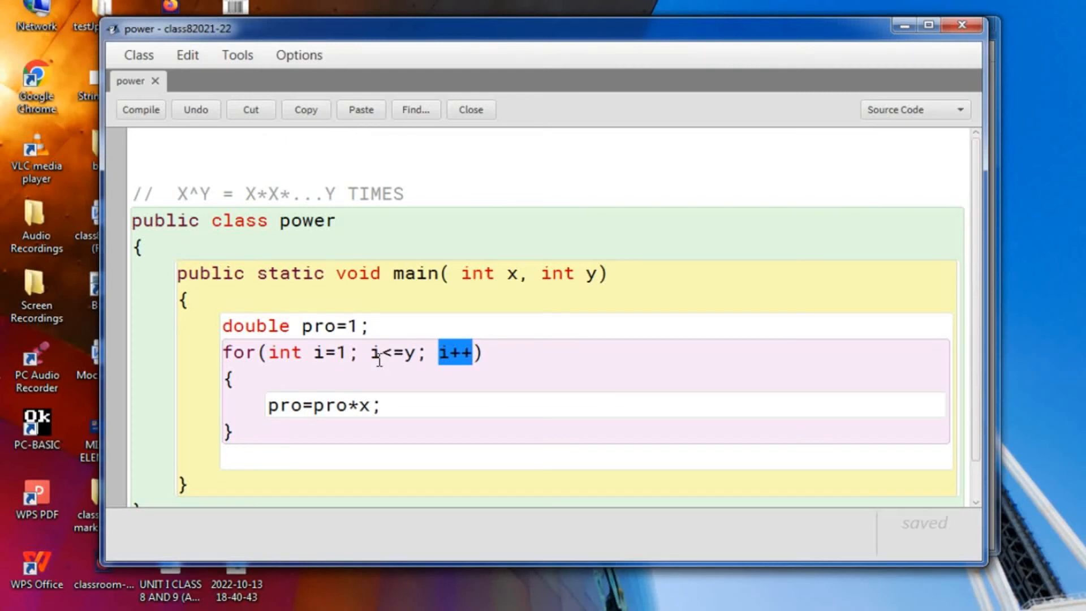
mouse_move(405, 360)
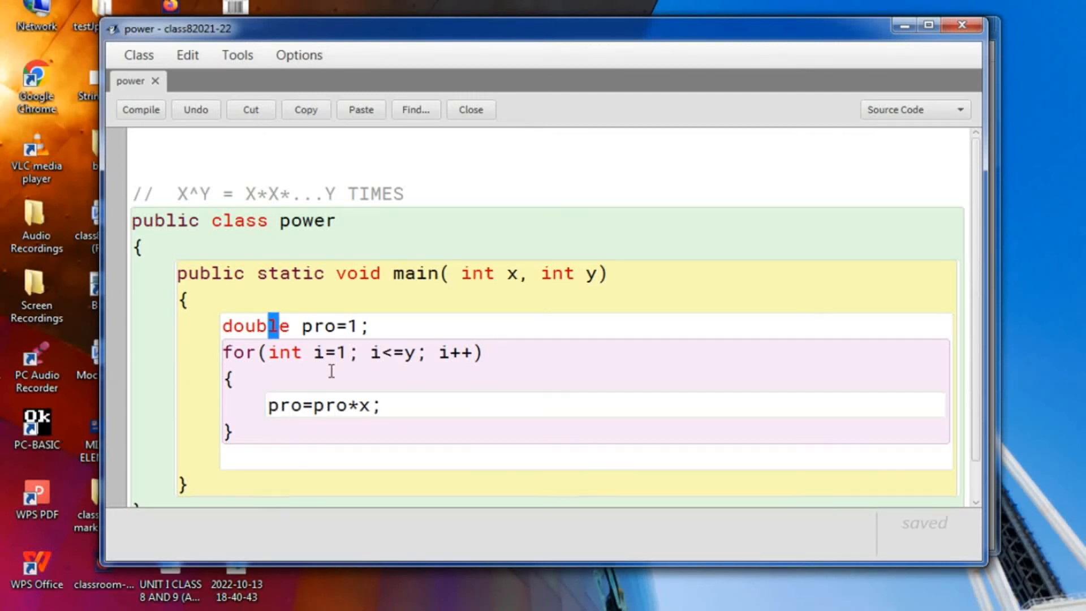
mouse_move(314, 390)
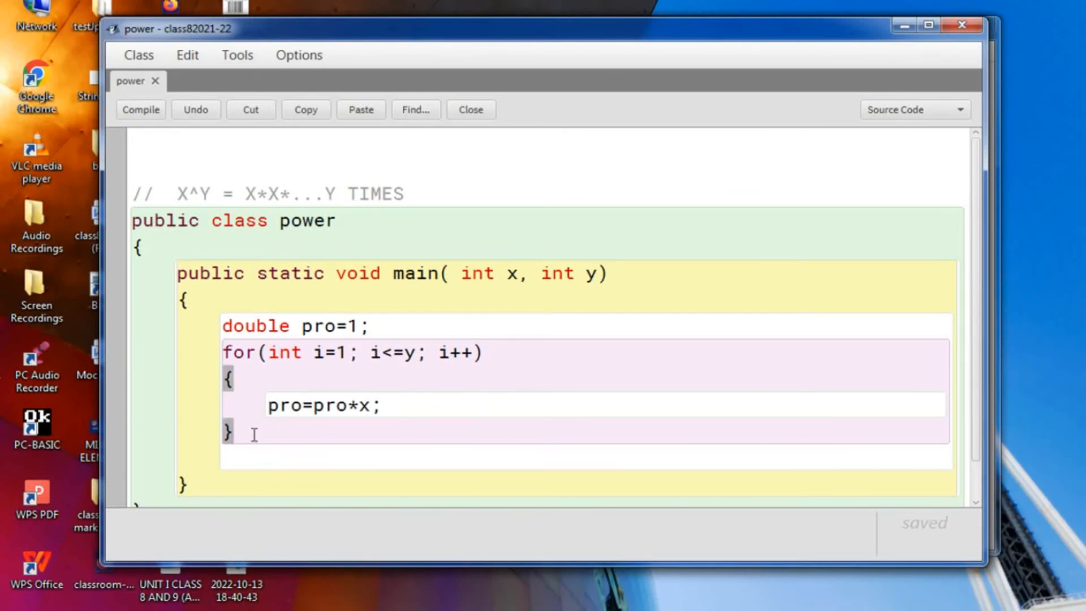
Add 'System.out.println("x^y="+pro);' after the loop.
text(S)
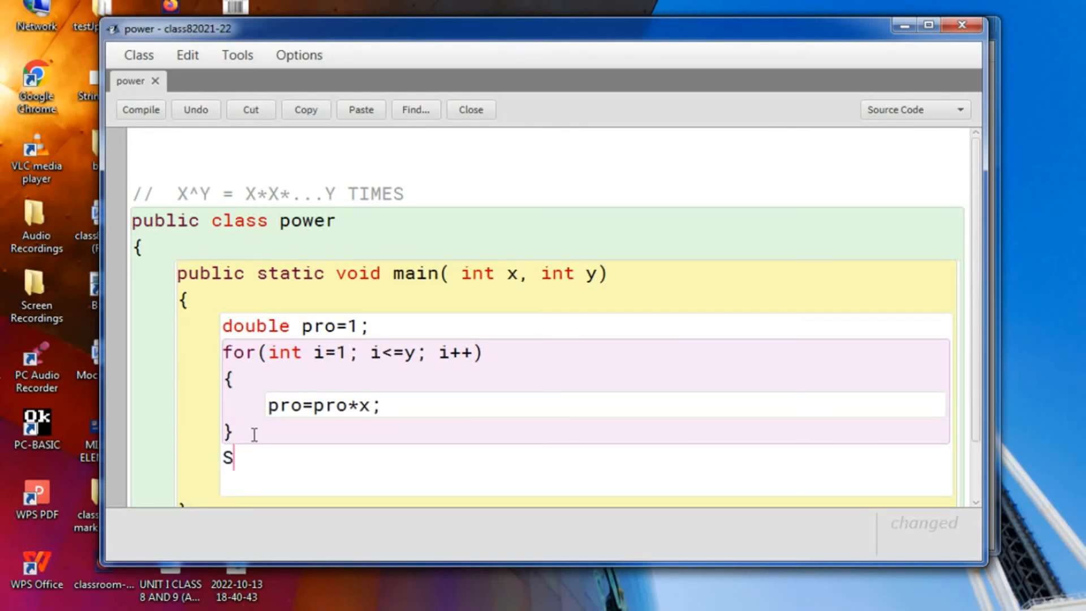
text(ystem)
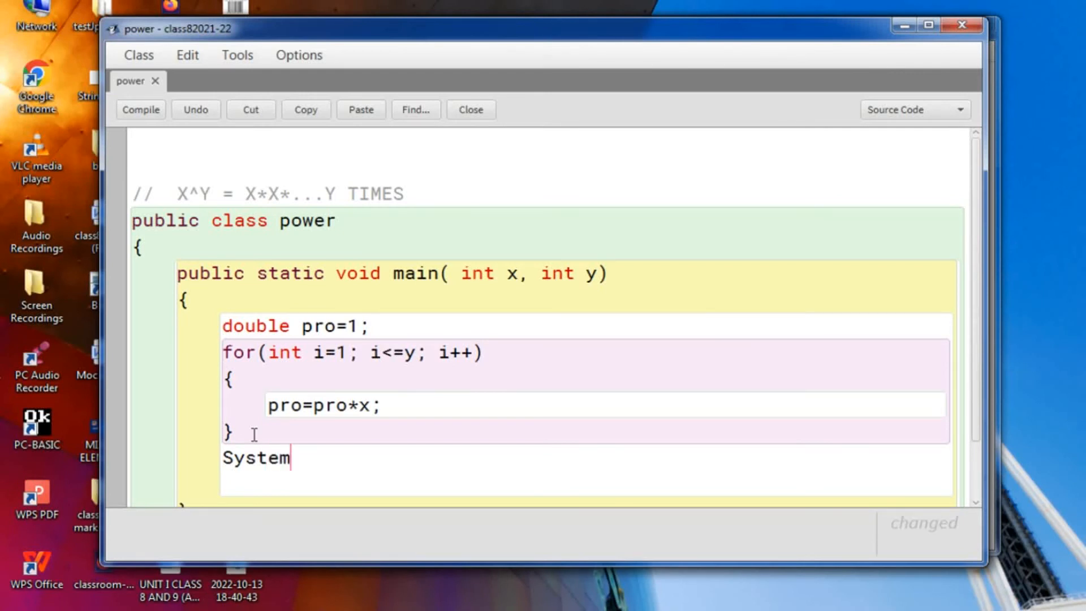
text(.out)
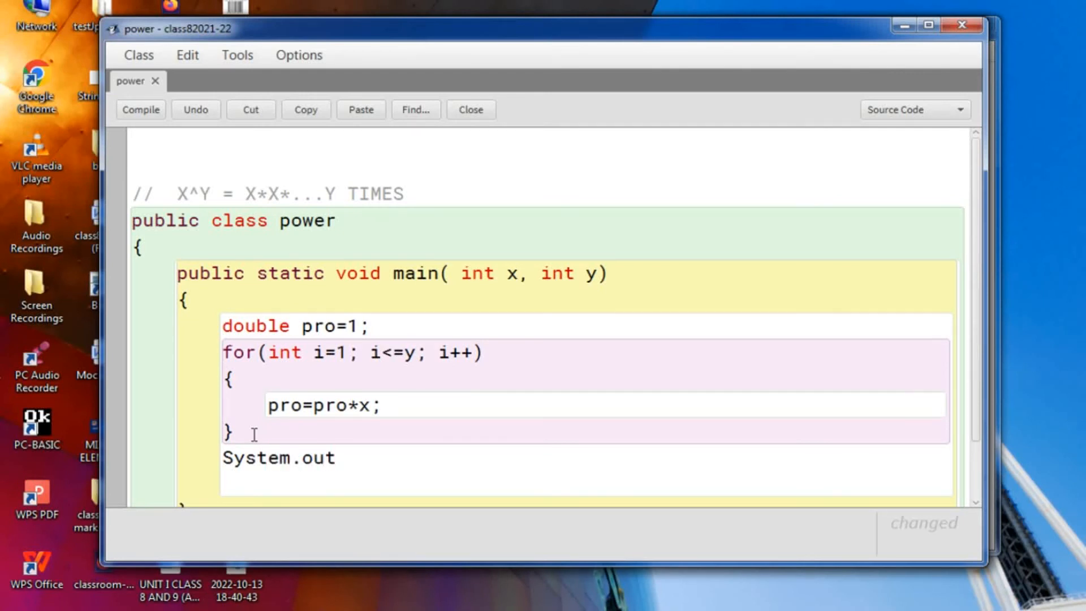
text(.pri)
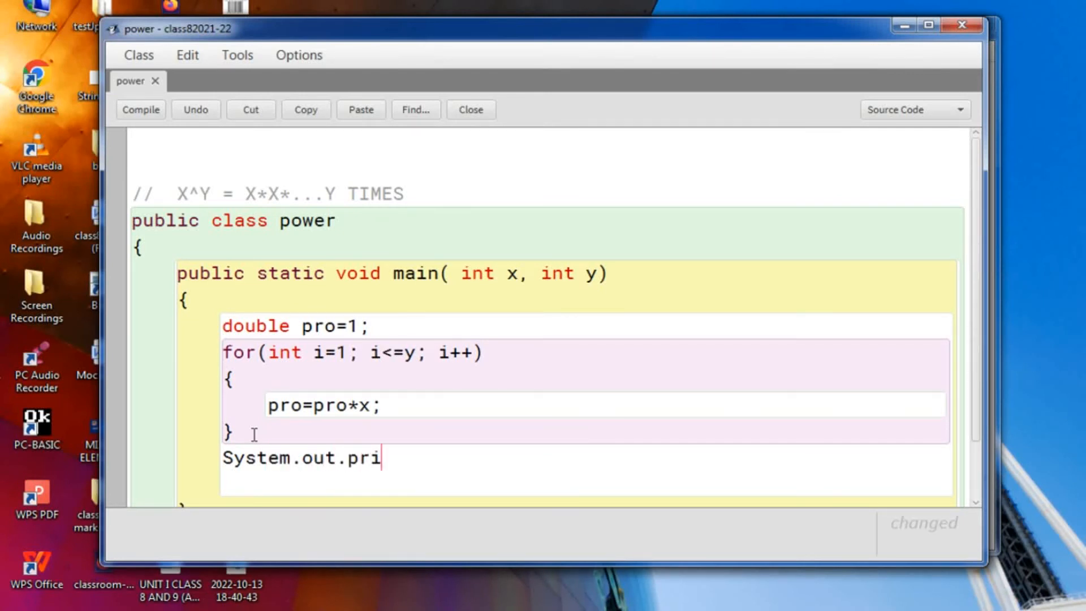
text(ntln)
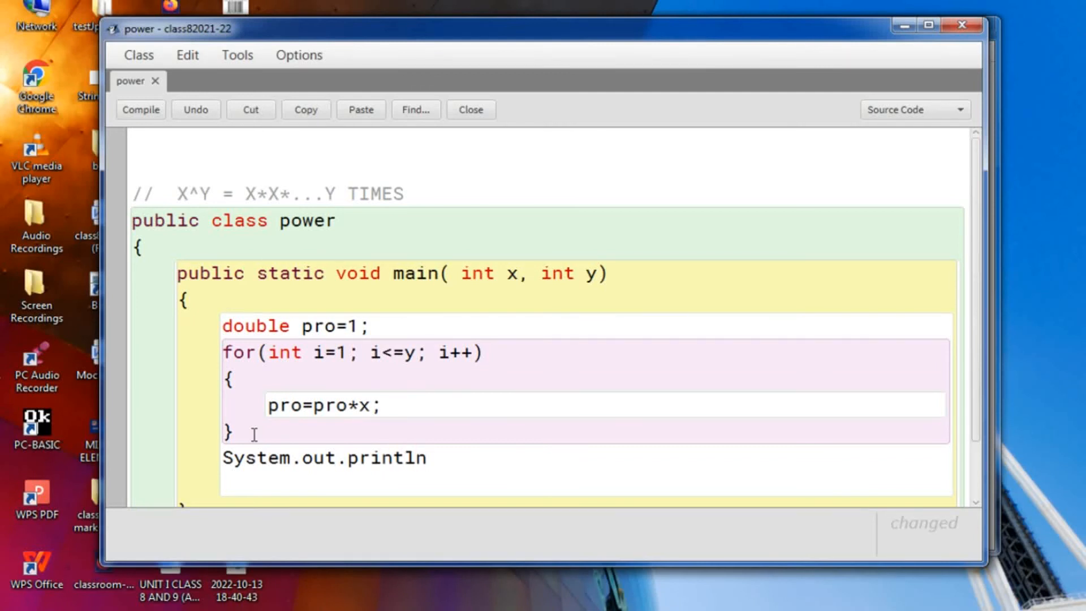
text((")
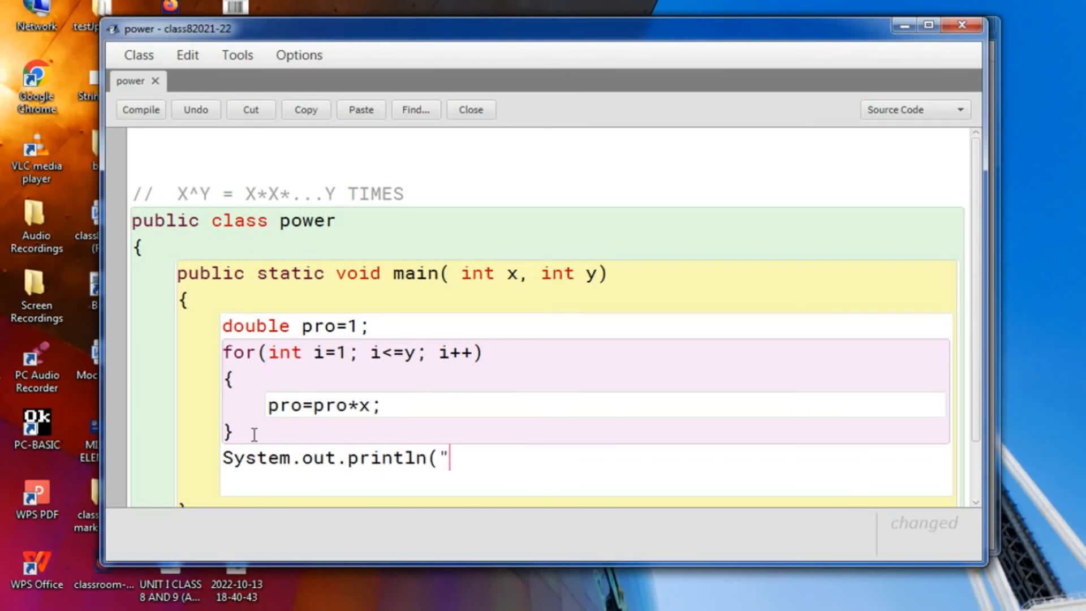
text(x)
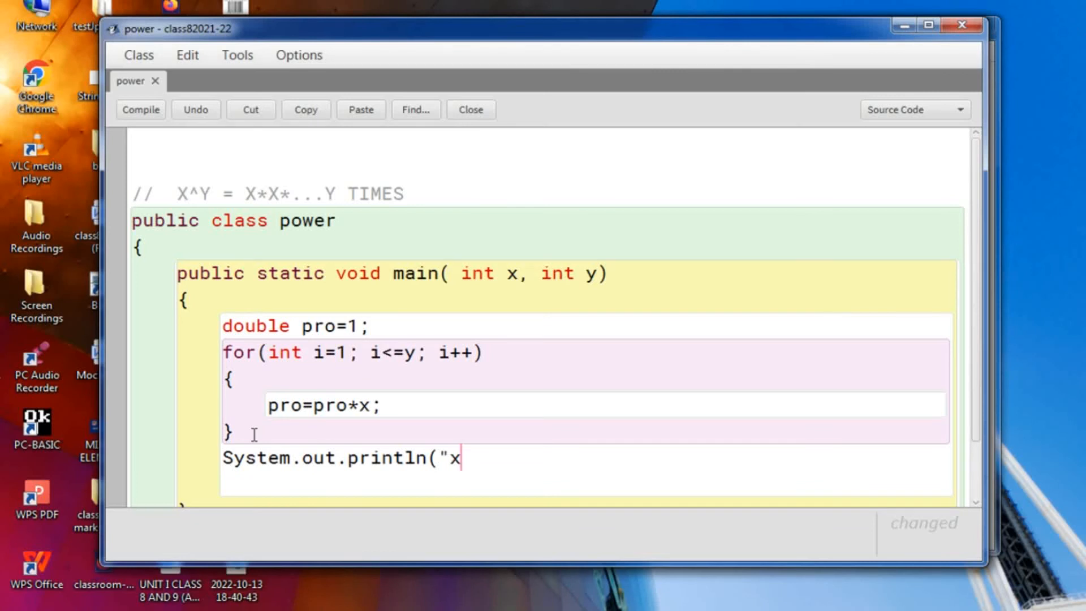
text(^y)
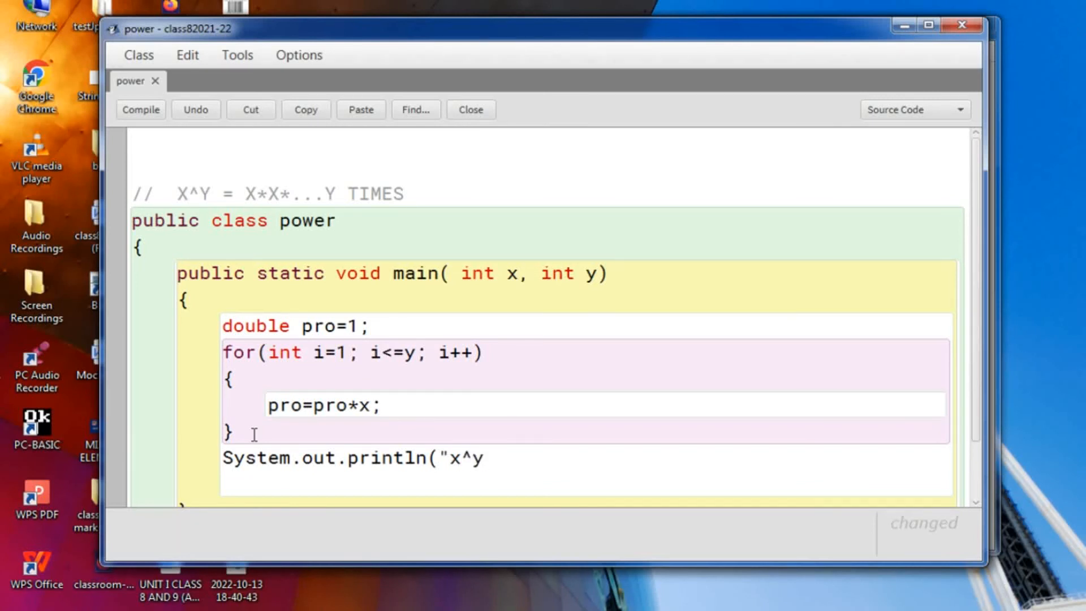
text(="+)
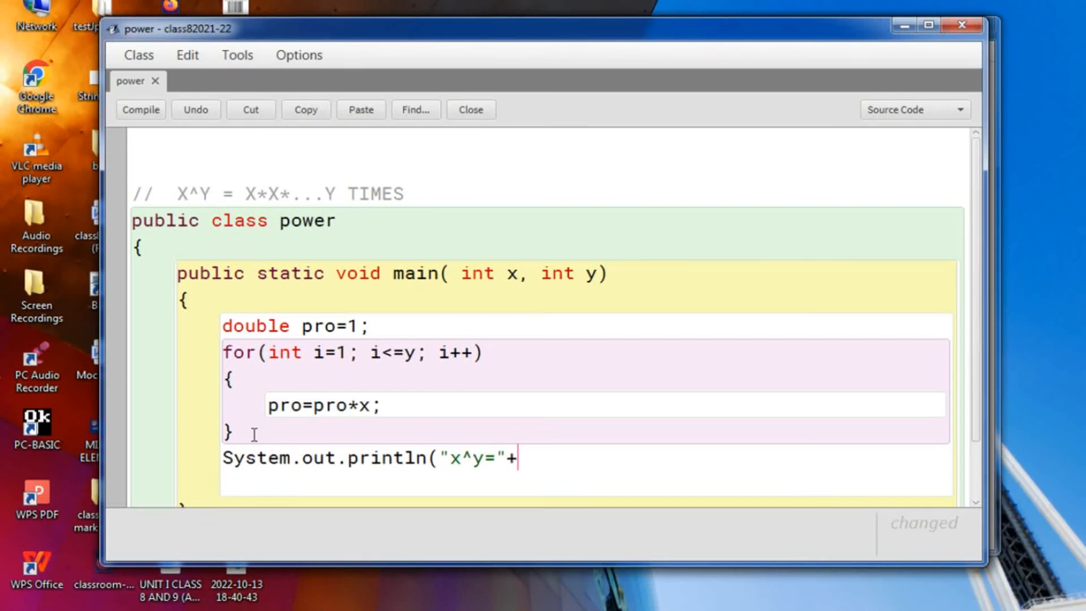
text(p)
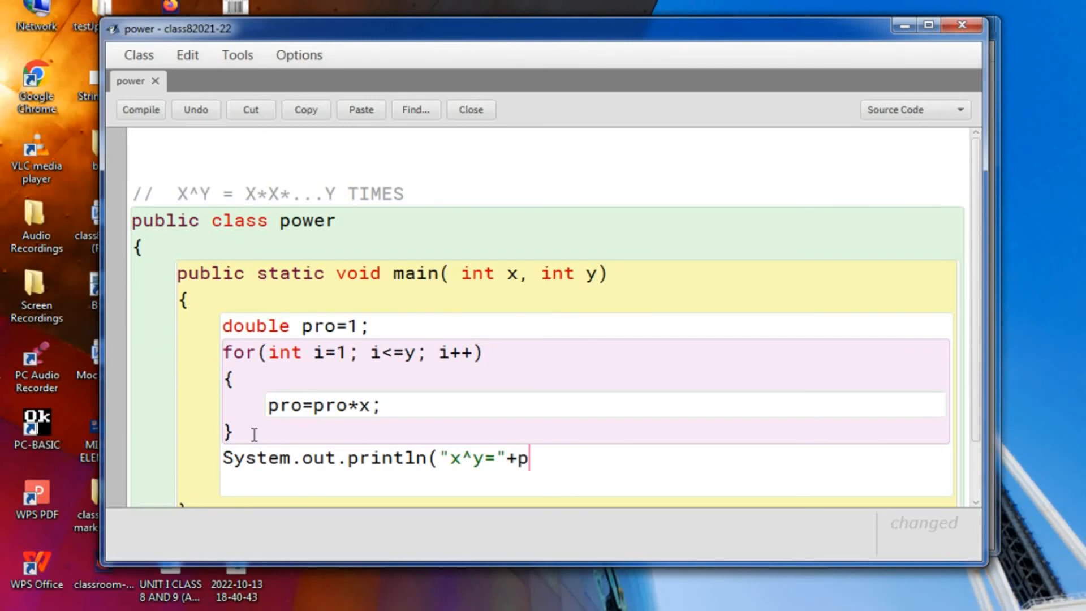
text(ro))
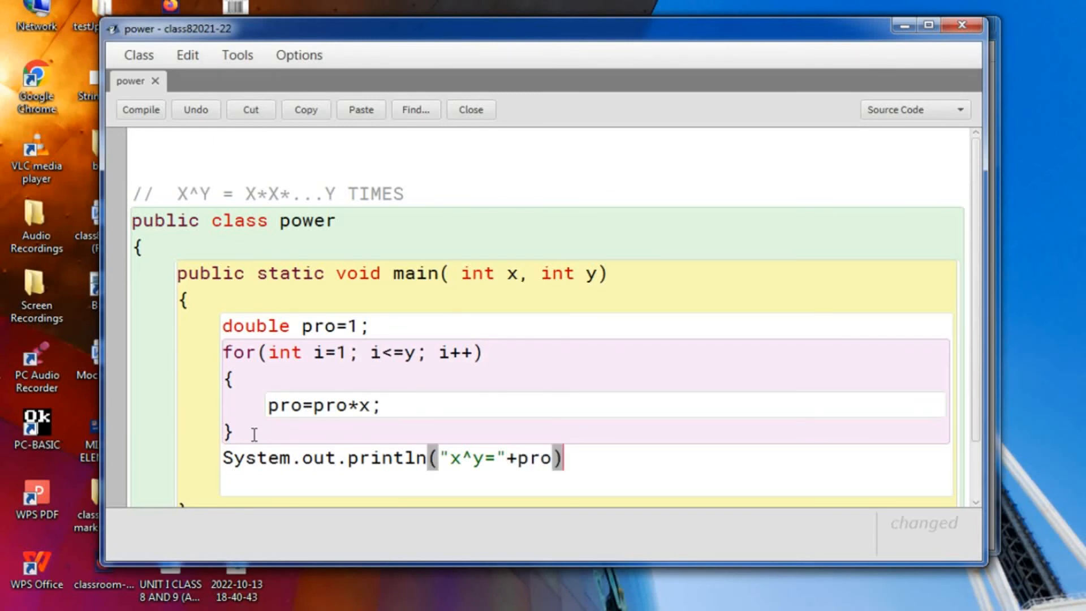
text(;)
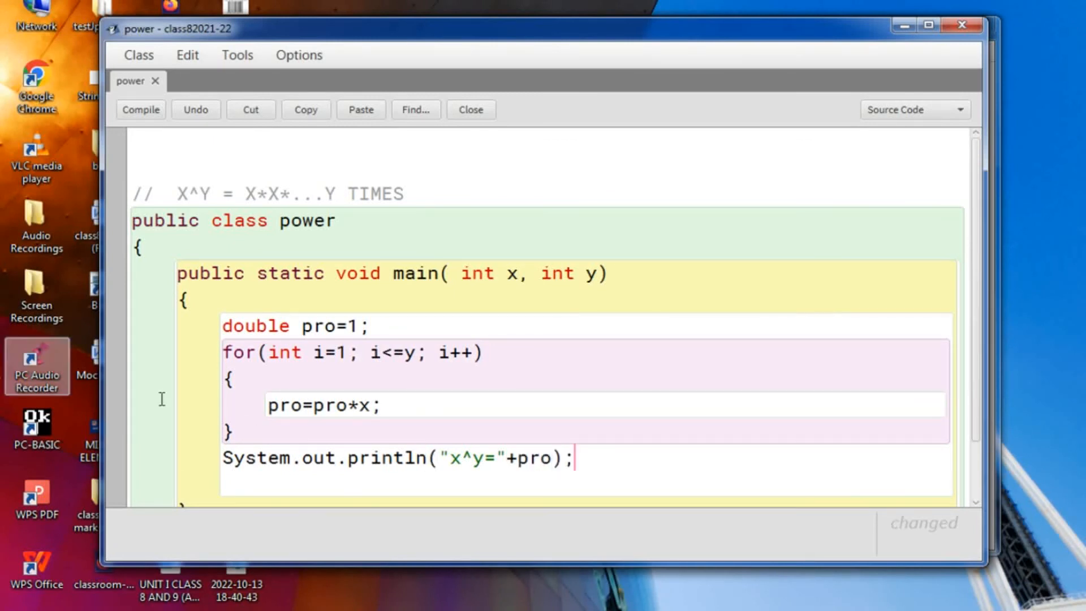
Compile the power class and close the editor back to the project.
scroll(down, 3)
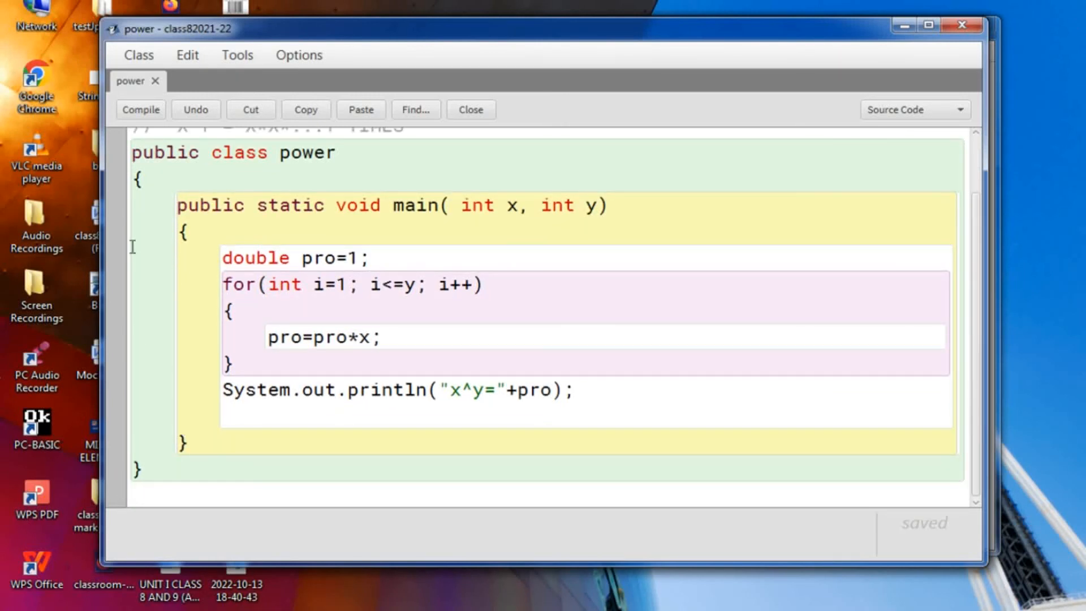
click(141, 109)
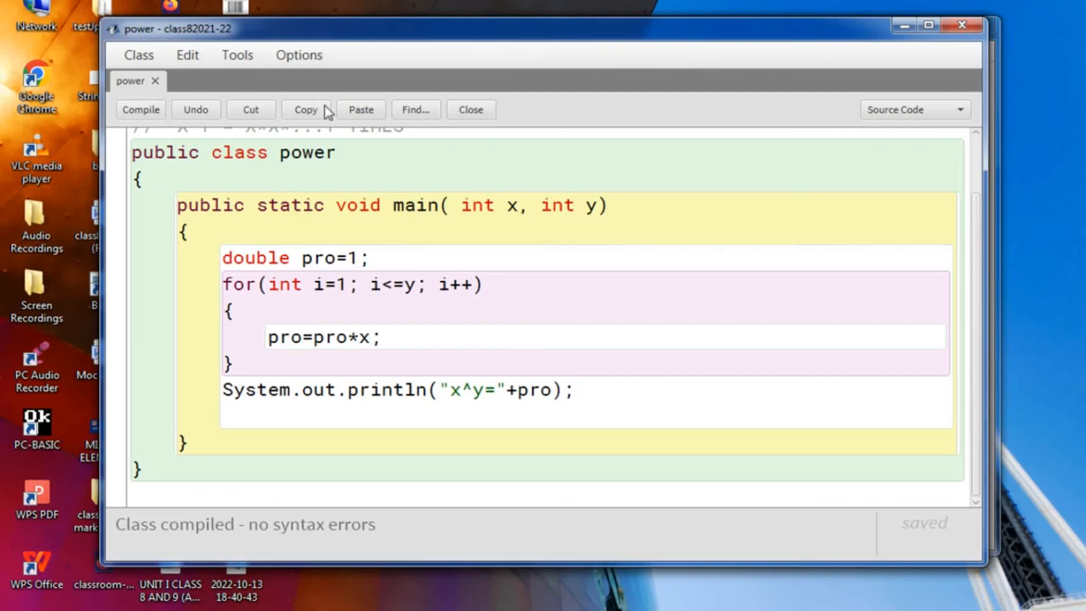
click(471, 110)
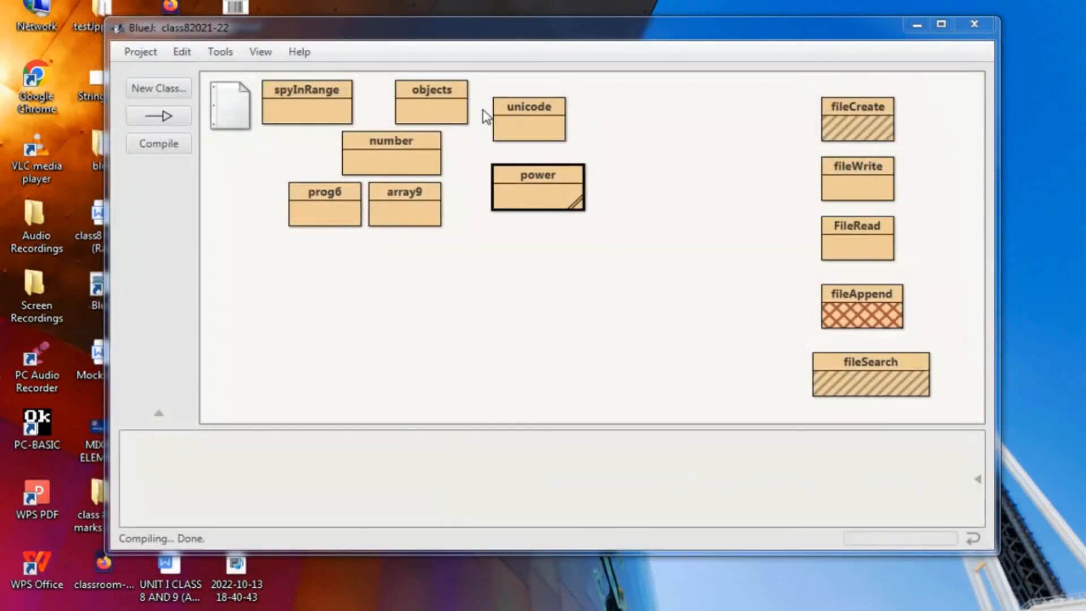
Run main(int x, int y) with 3 and 3, then highlight 'x^y=27.0' in the terminal.
right_click(539, 192)
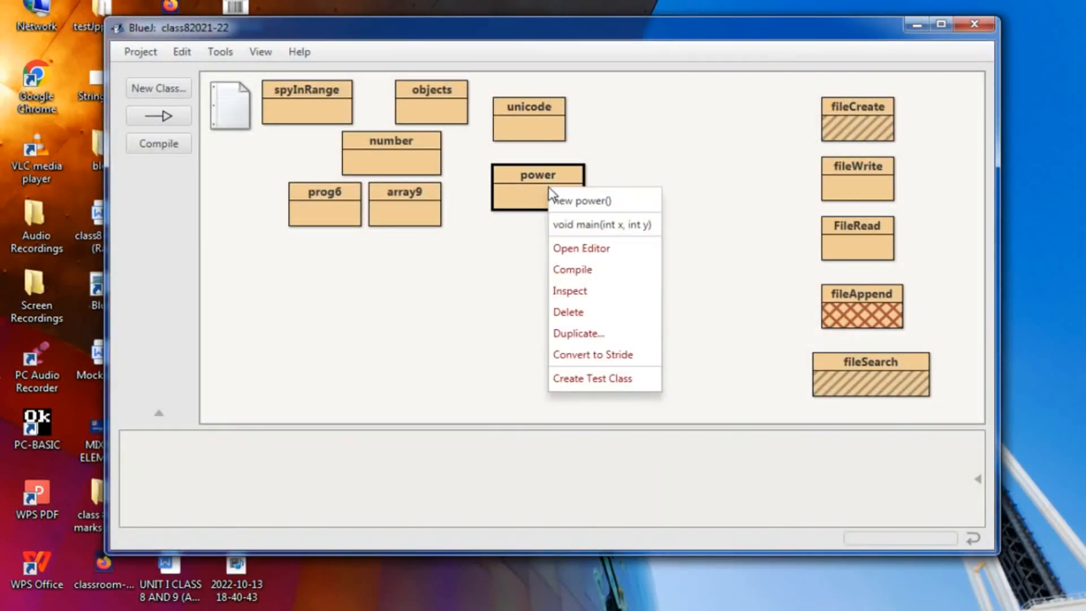
click(602, 224)
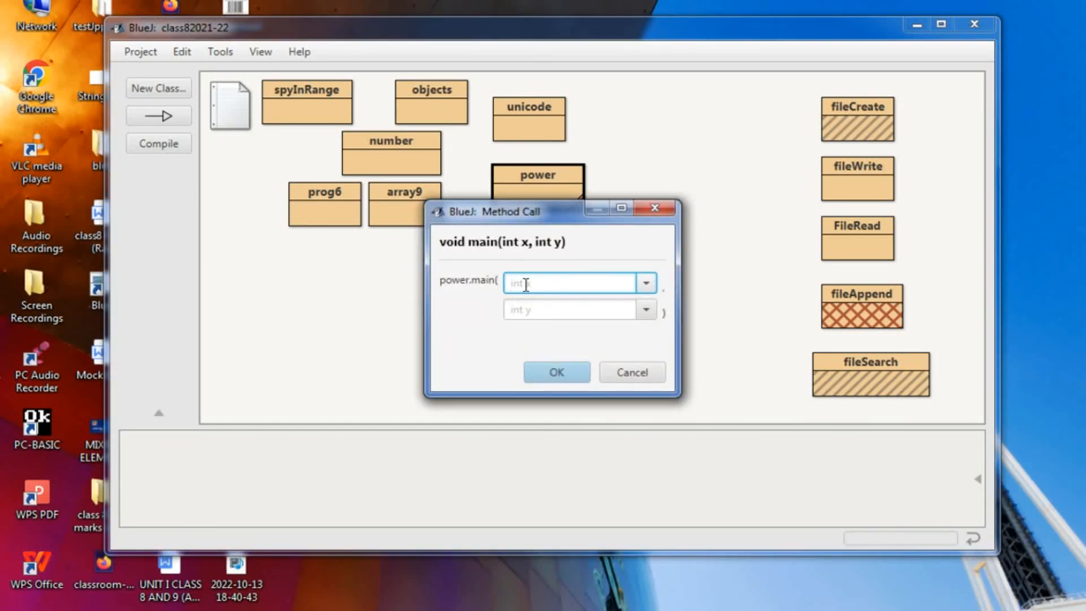
text(3)
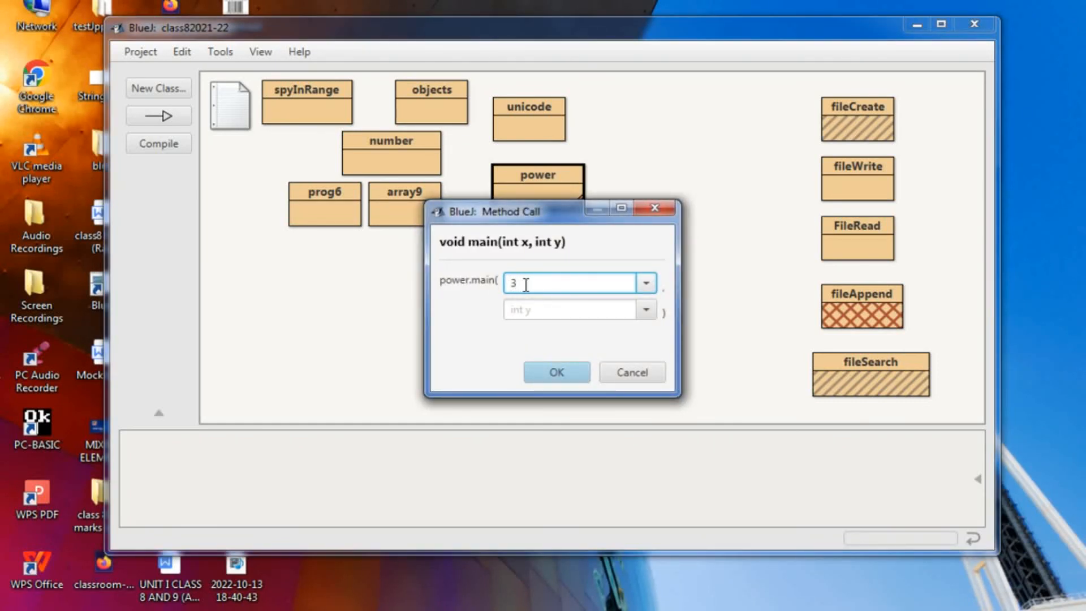
click(574, 310)
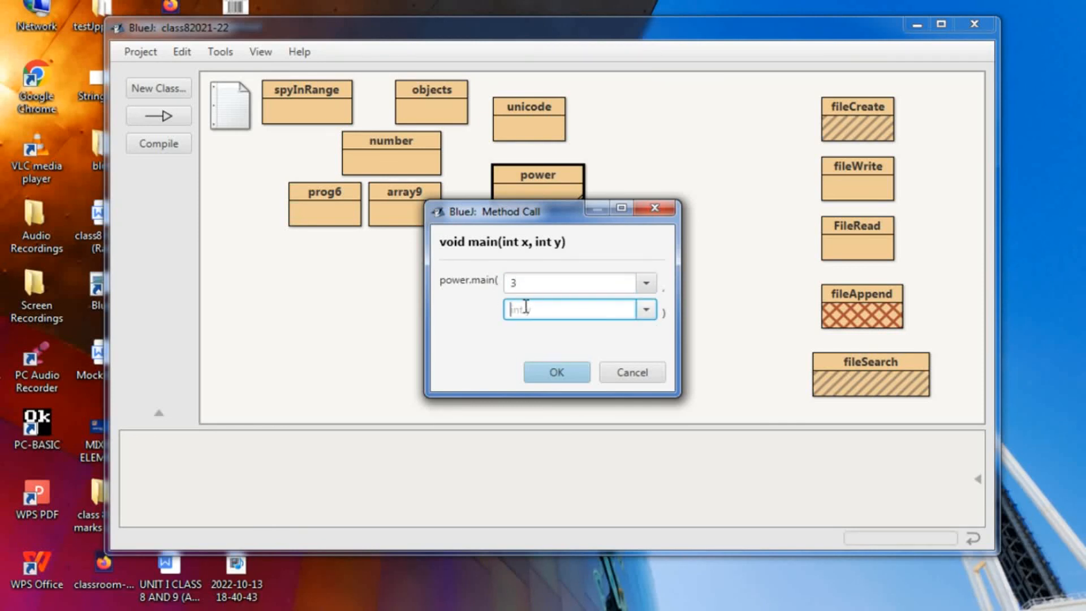
text(3)
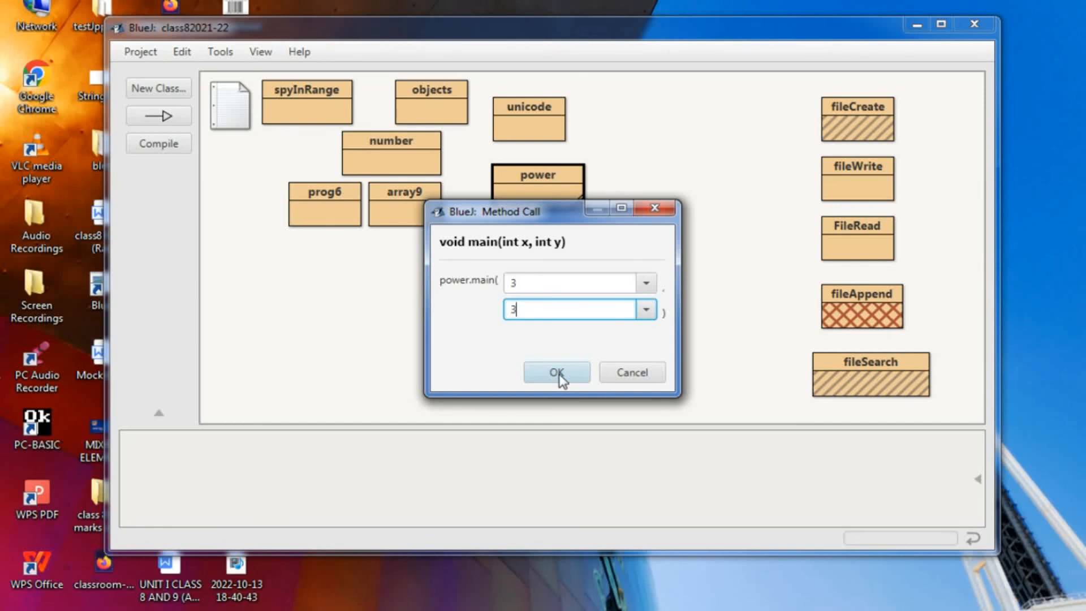
click(556, 372)
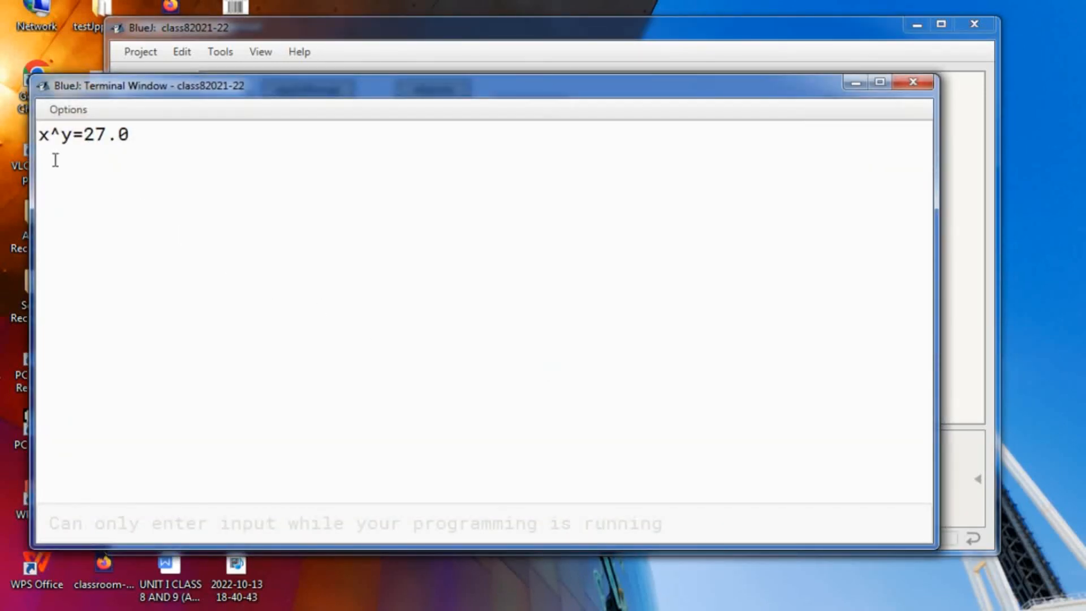
drag(40, 135, 82, 135)
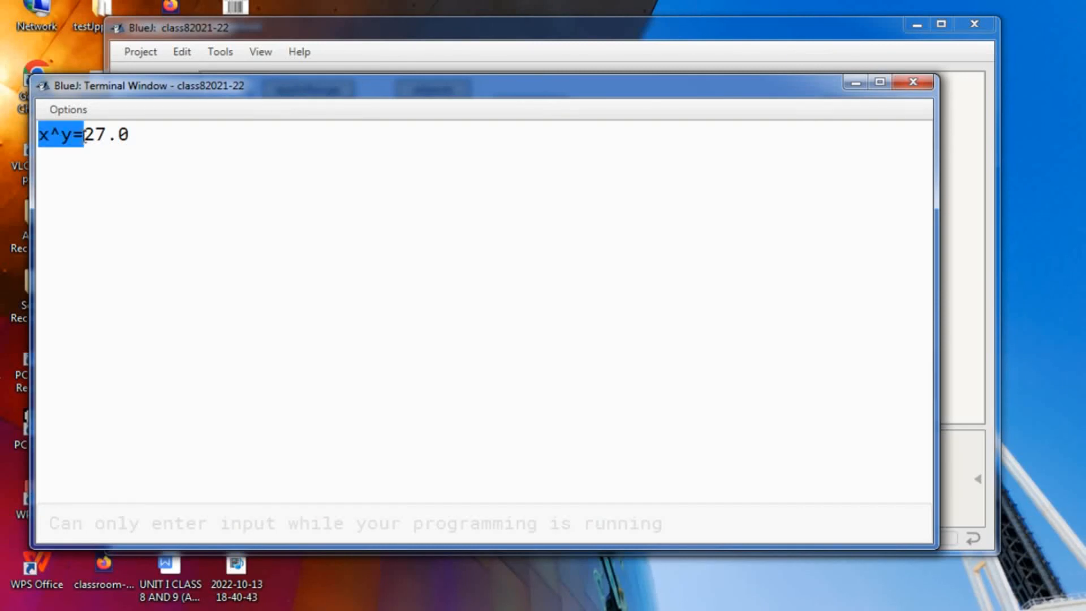